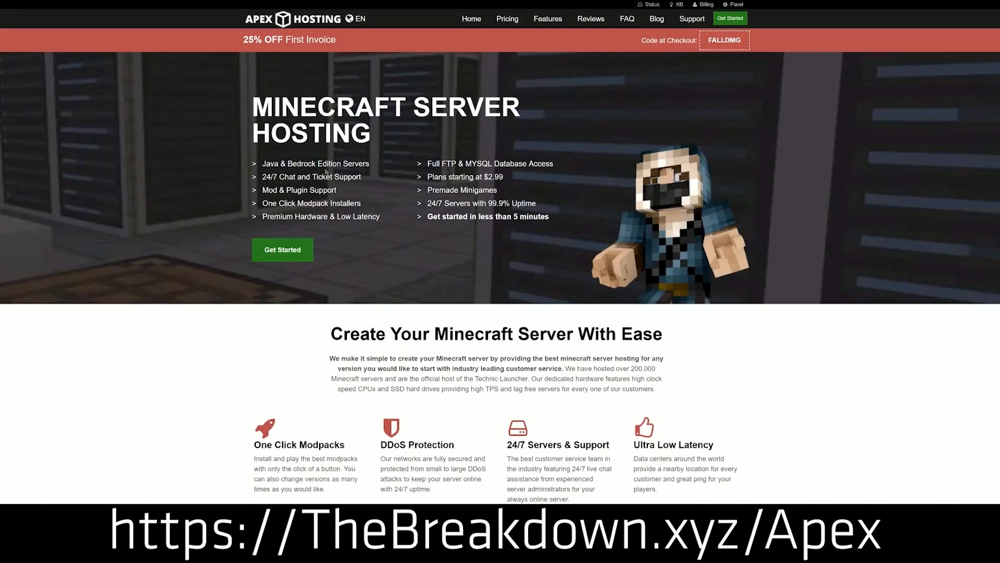
{"action": "mouse_move", "coordinate": [249, 261]}
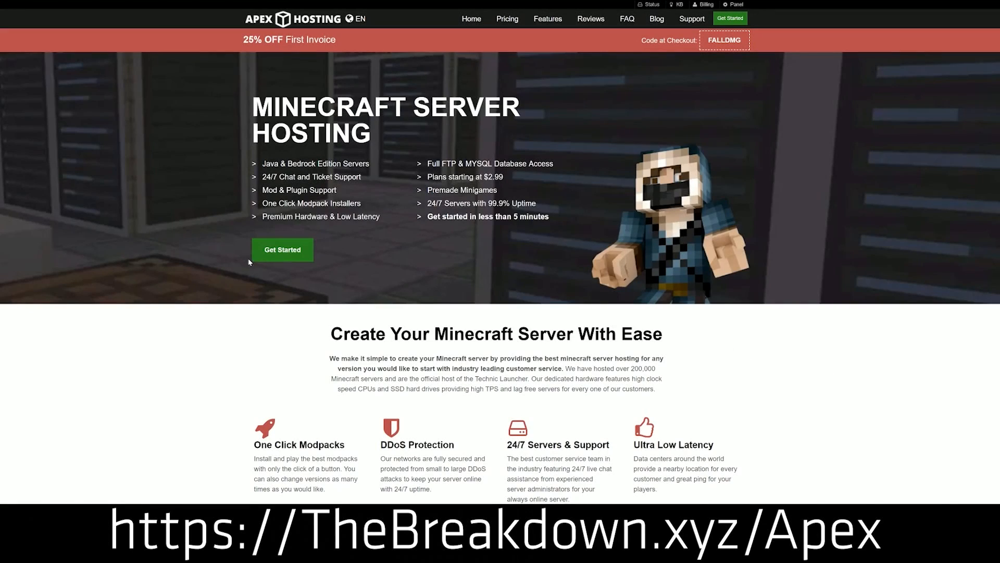
Step: Change Server 2's JAR file to Minecraft 1.15, keeping the existing world, and acknowledge it loaded
{"action": "scroll", "scroll_direction": "down", "scroll_amount": 3}
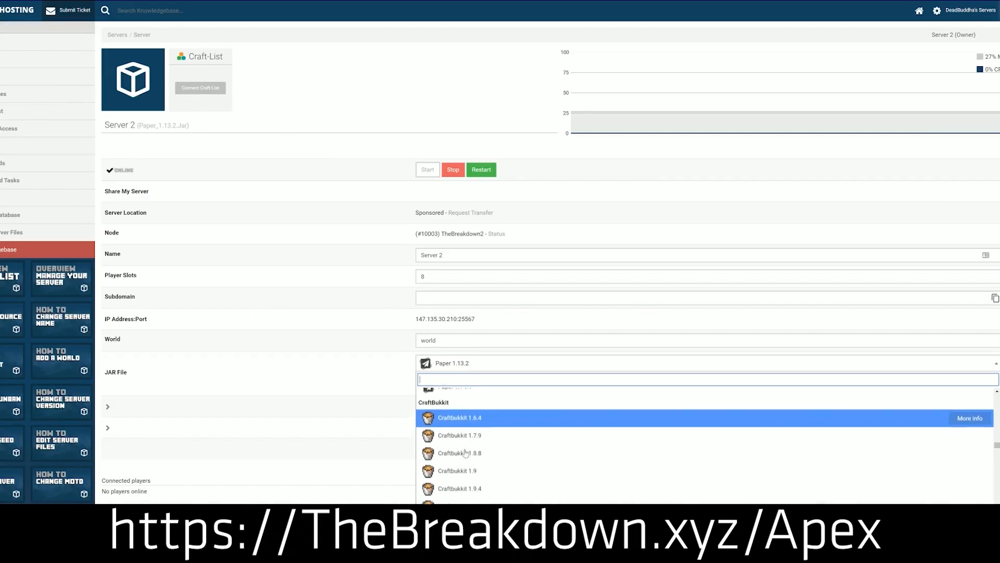
{"action": "scroll", "scroll_direction": "down", "scroll_amount": 3}
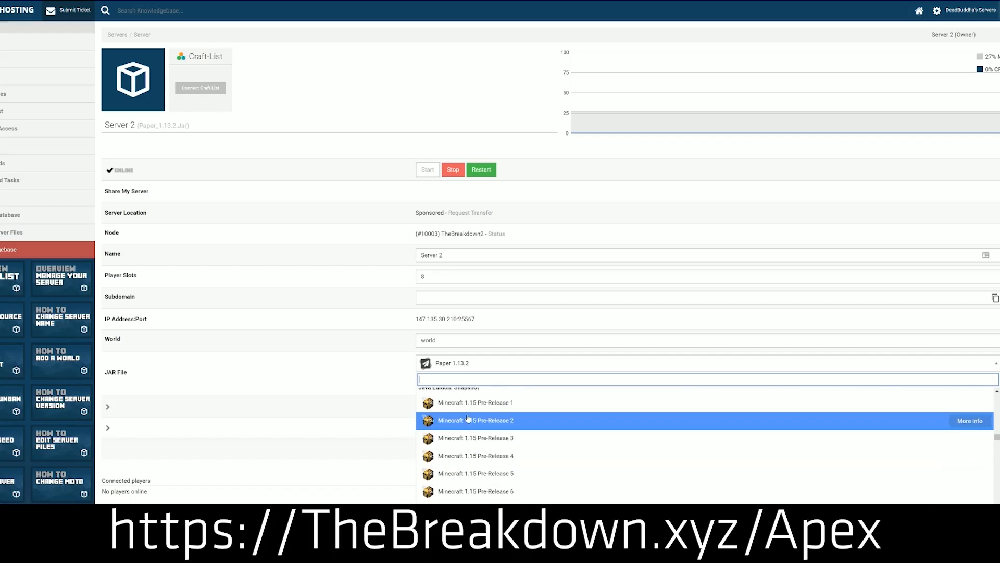
{"action": "scroll", "scroll_direction": "up", "scroll_amount": 3}
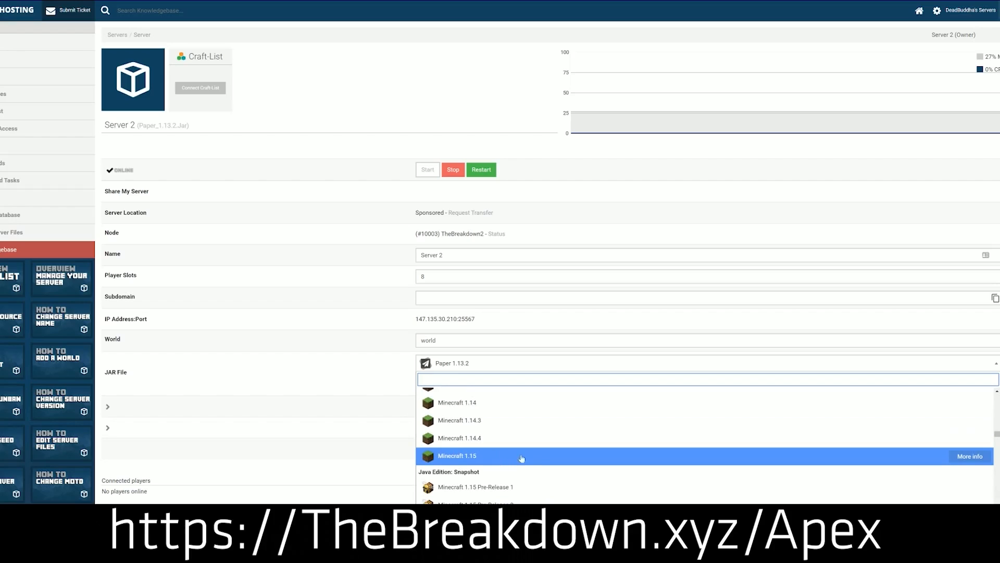
{"action": "left_click", "coordinate": [457, 455]}
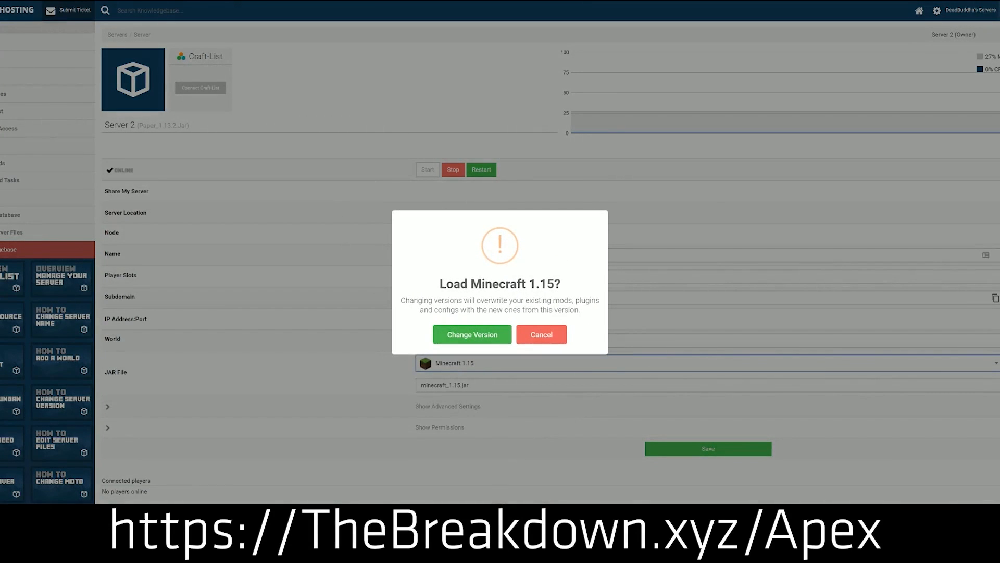
{"action": "left_click", "coordinate": [471, 334]}
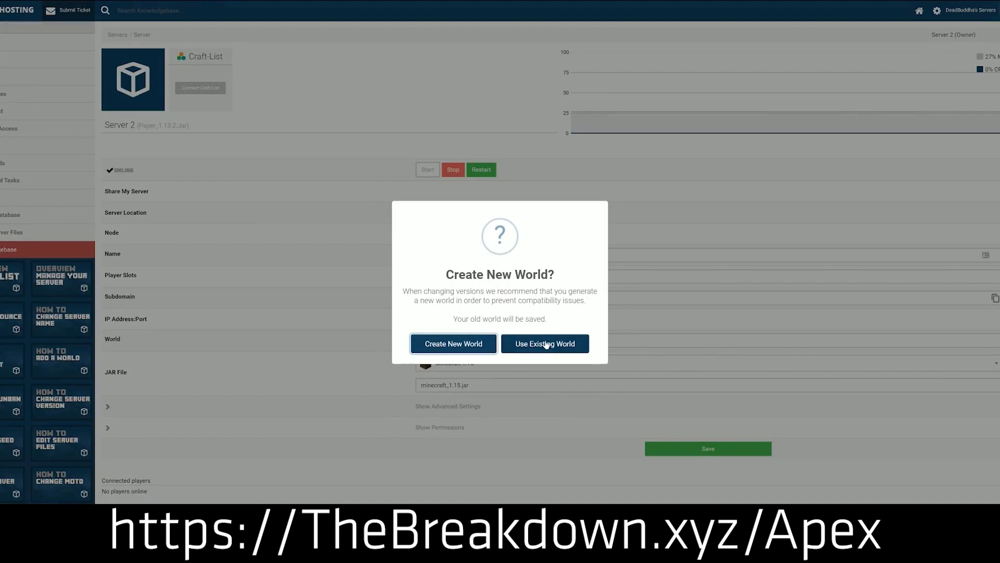
{"action": "left_click", "coordinate": [544, 342]}
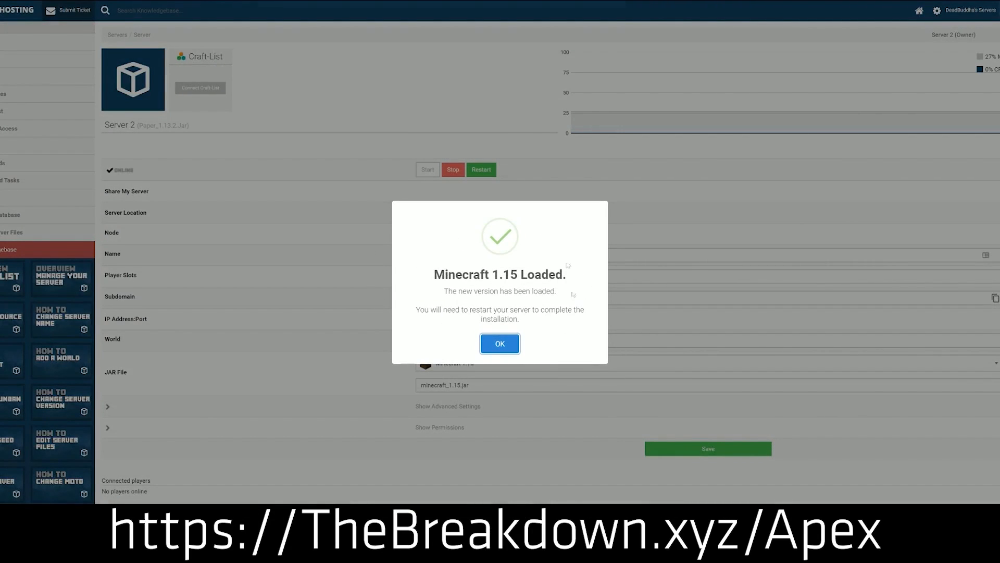
{"action": "left_click", "coordinate": [499, 343]}
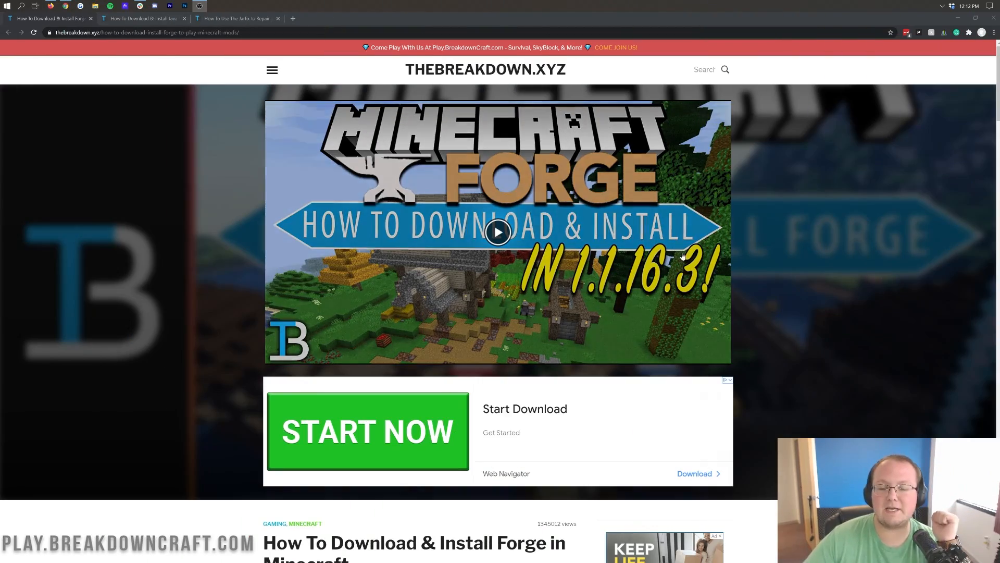
Step: Scroll through the How To Download & Install Forge article toward the Download Forge link
{"action": "scroll", "scroll_direction": "down", "scroll_amount": 3}
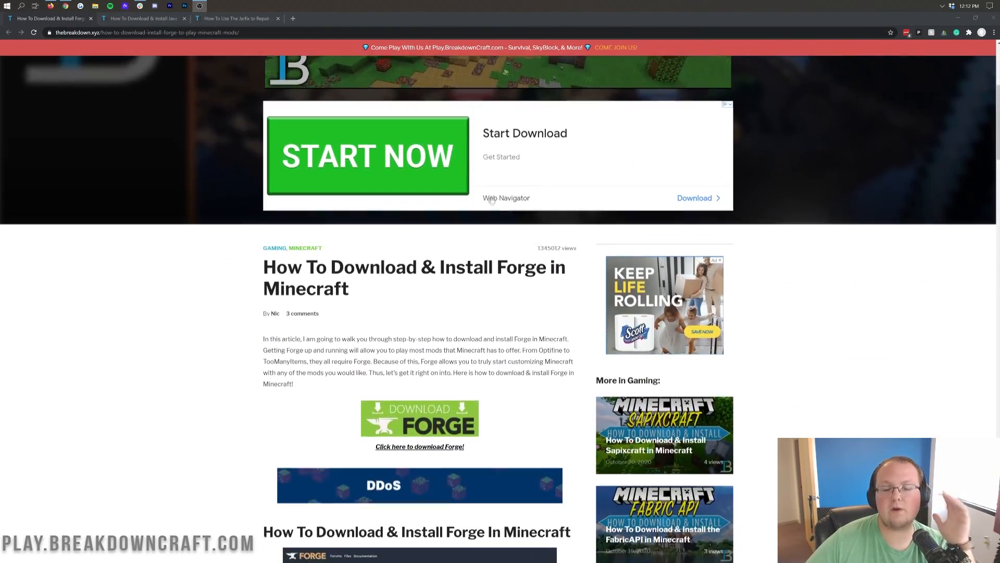
{"action": "scroll", "scroll_direction": "down", "scroll_amount": 3}
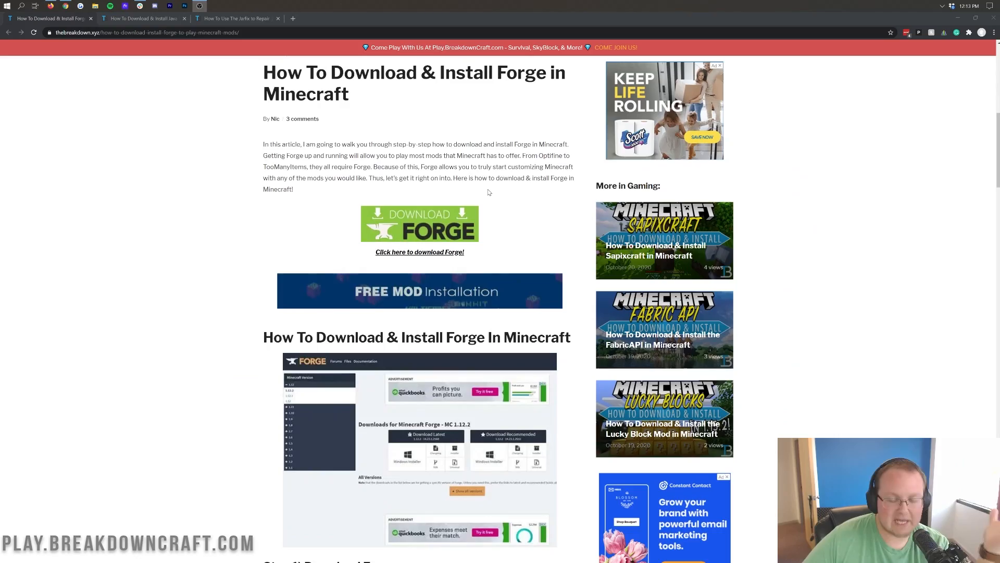
{"action": "scroll", "scroll_direction": "down", "scroll_amount": 3}
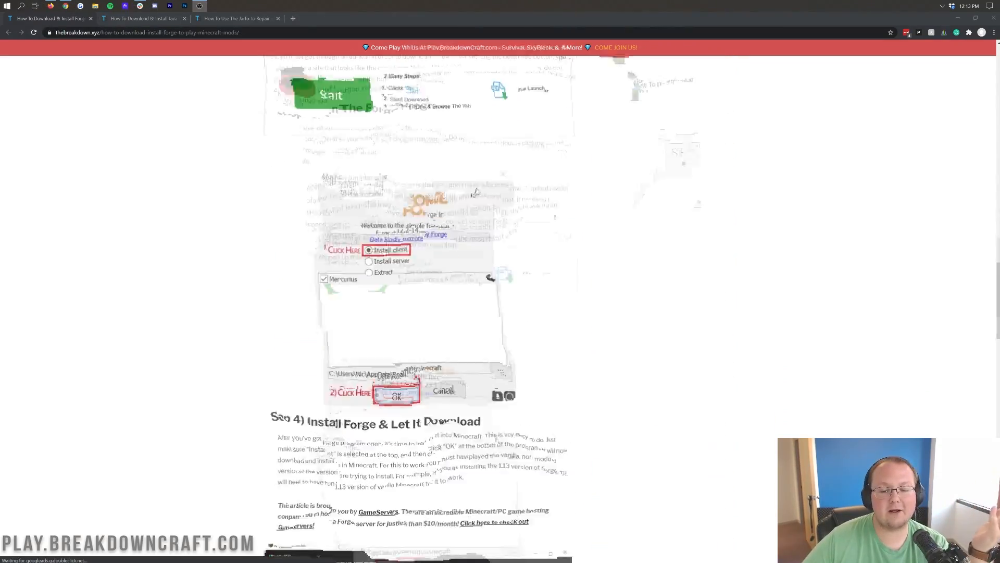
{"action": "scroll", "scroll_direction": "up", "scroll_amount": 3}
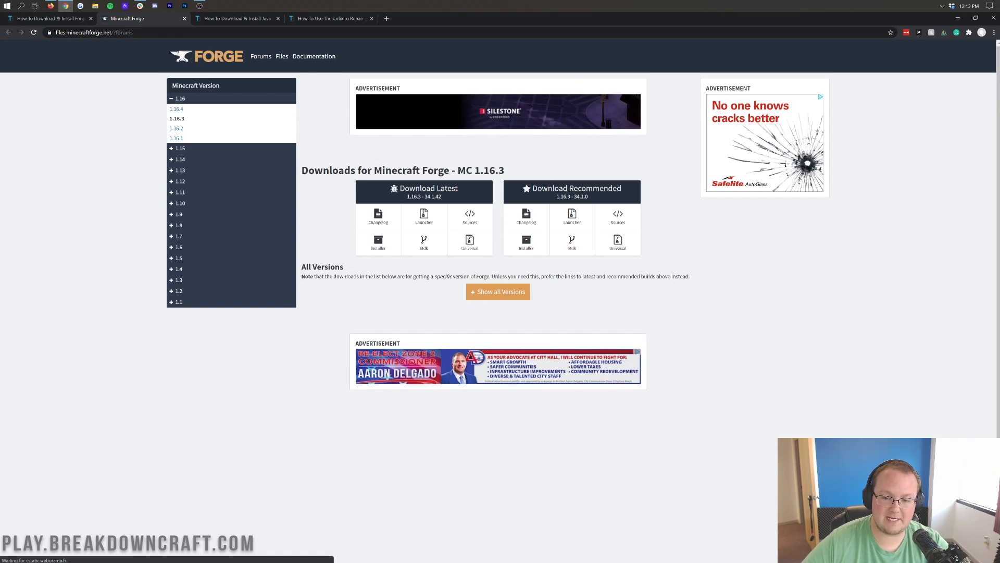
Step: Select Minecraft 1.16.4 in the Forge version sidebar and start the latest Installer download
{"action": "double_click", "coordinate": [479, 169]}
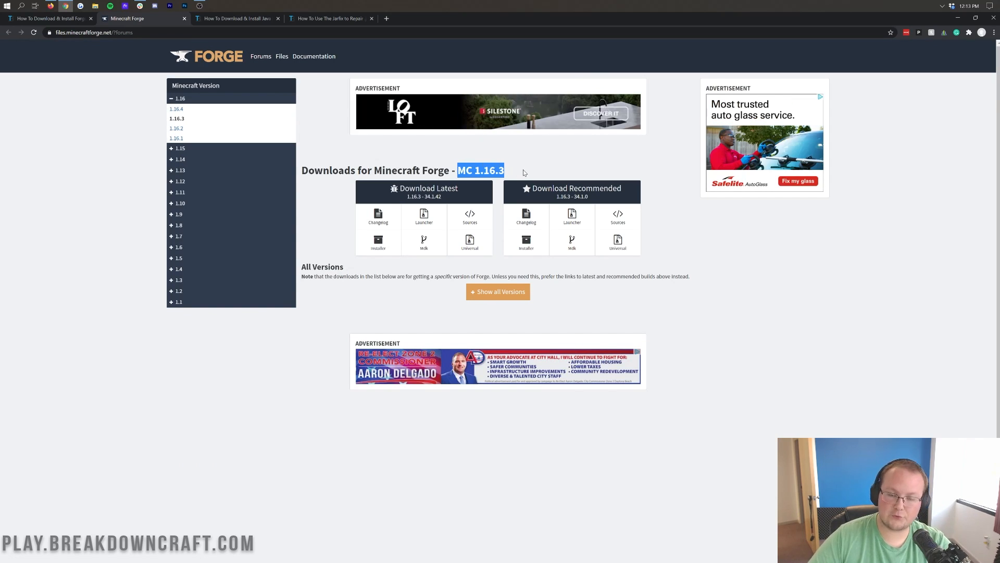
{"action": "left_click", "coordinate": [179, 98]}
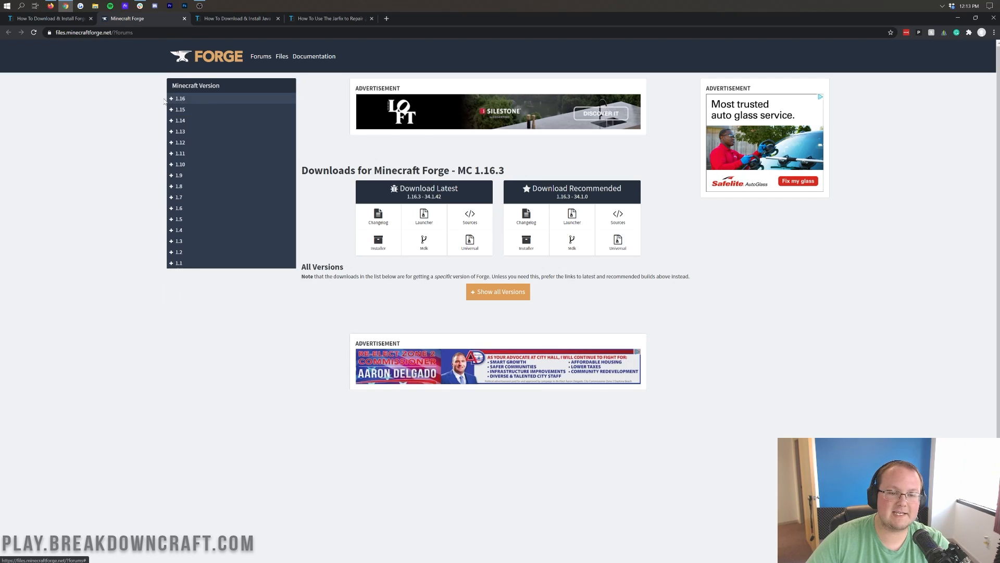
{"action": "left_click", "coordinate": [179, 98]}
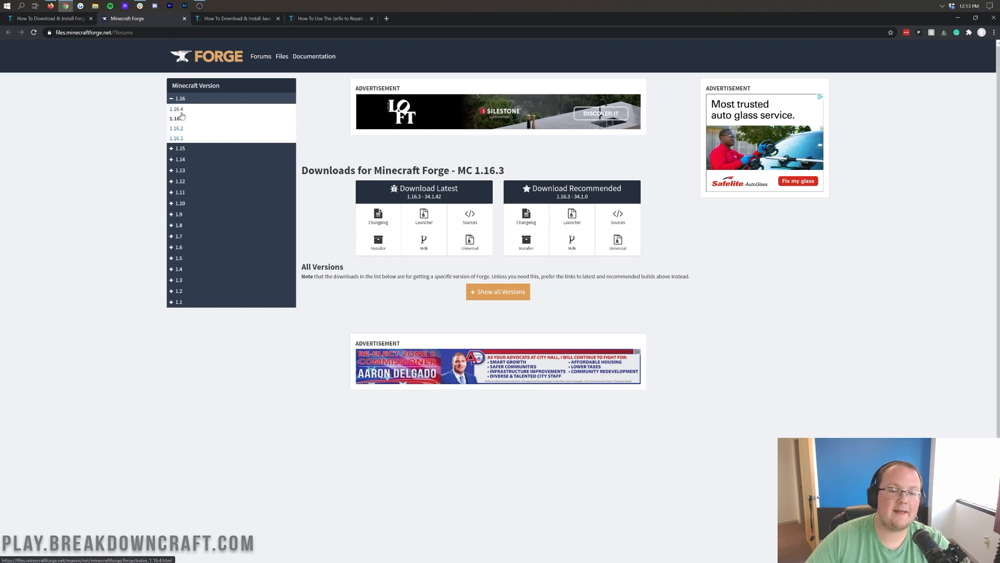
{"action": "left_click", "coordinate": [177, 108]}
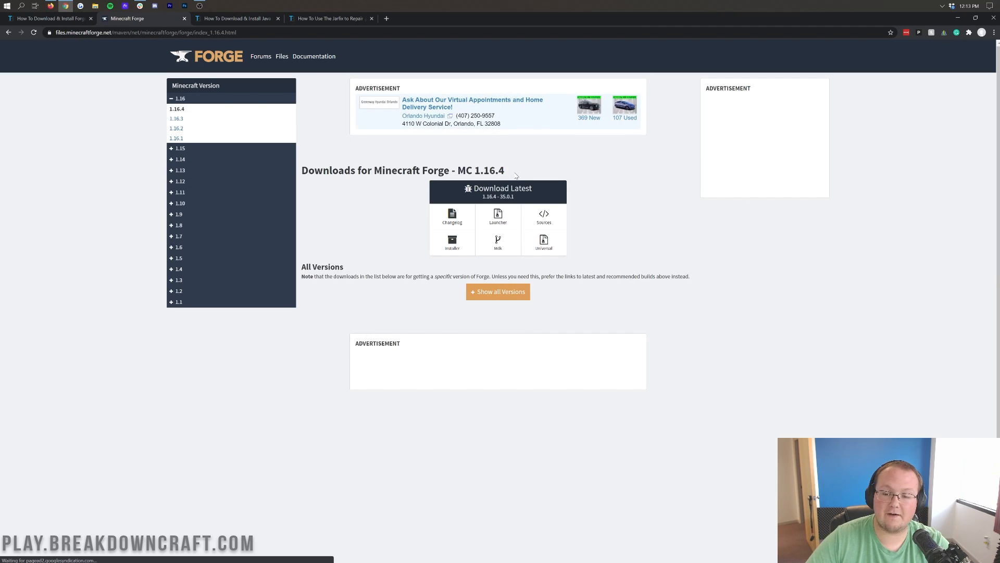
{"action": "left_click", "coordinate": [452, 244]}
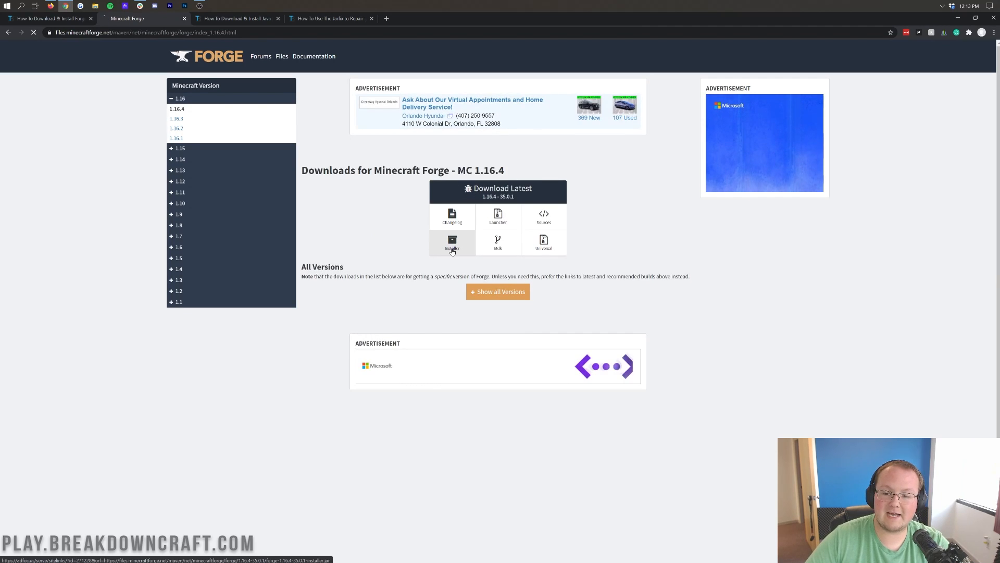
{"action": "left_click", "coordinate": [452, 244]}
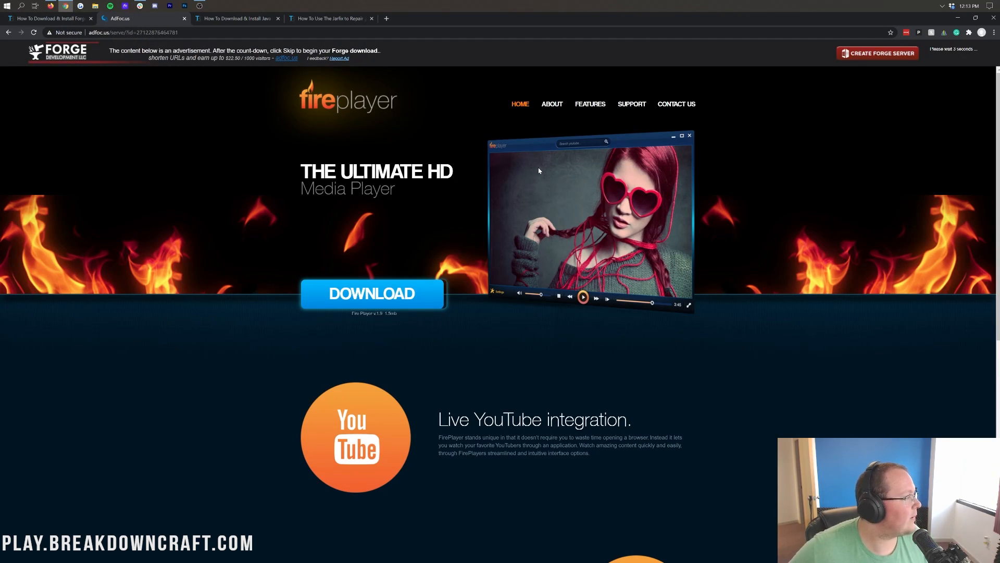
{"action": "mouse_move", "coordinate": [616, 106]}
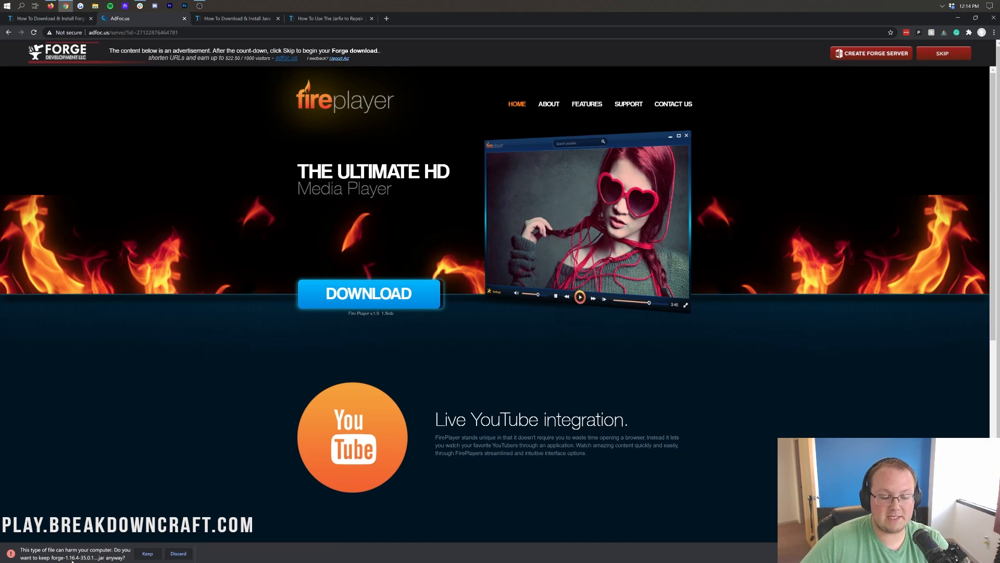
Step: Skip the AdFocus advertisement so the Forge 1.16.4 installer downloads
{"action": "left_click", "coordinate": [146, 554]}
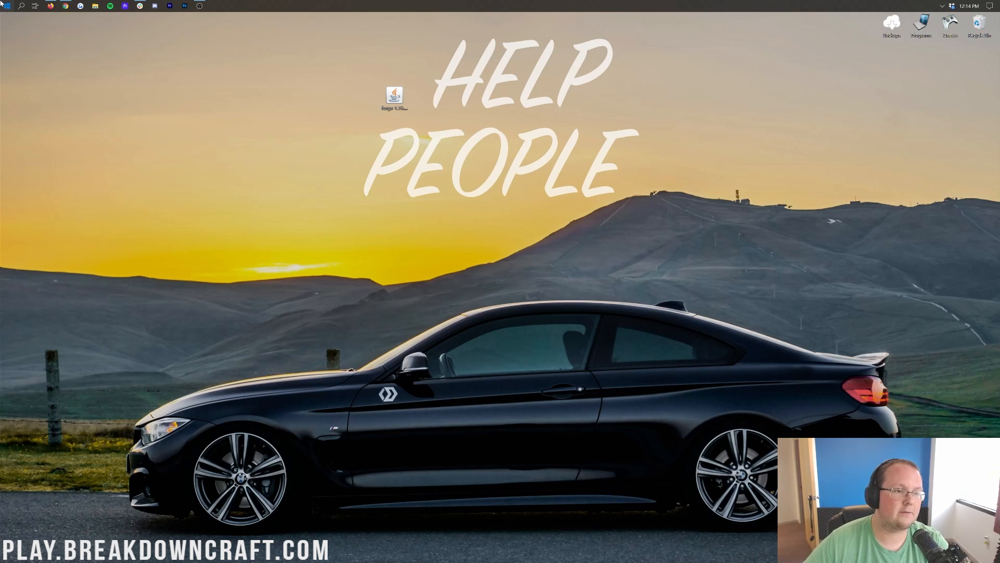
{"action": "type", "text": "downl"}
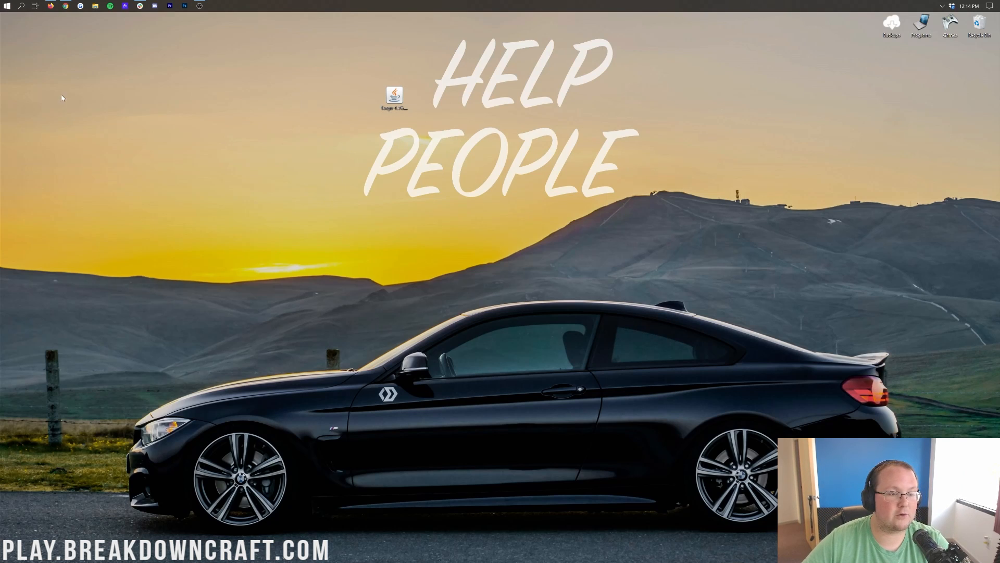
{"action": "left_click", "coordinate": [94, 6]}
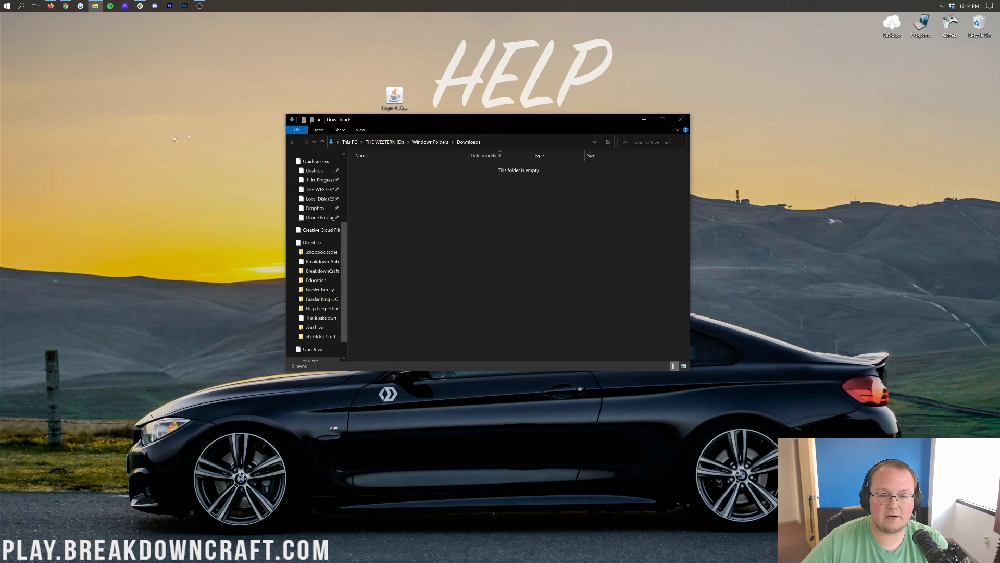
{"action": "scroll", "scroll_direction": "down", "scroll_amount": 3}
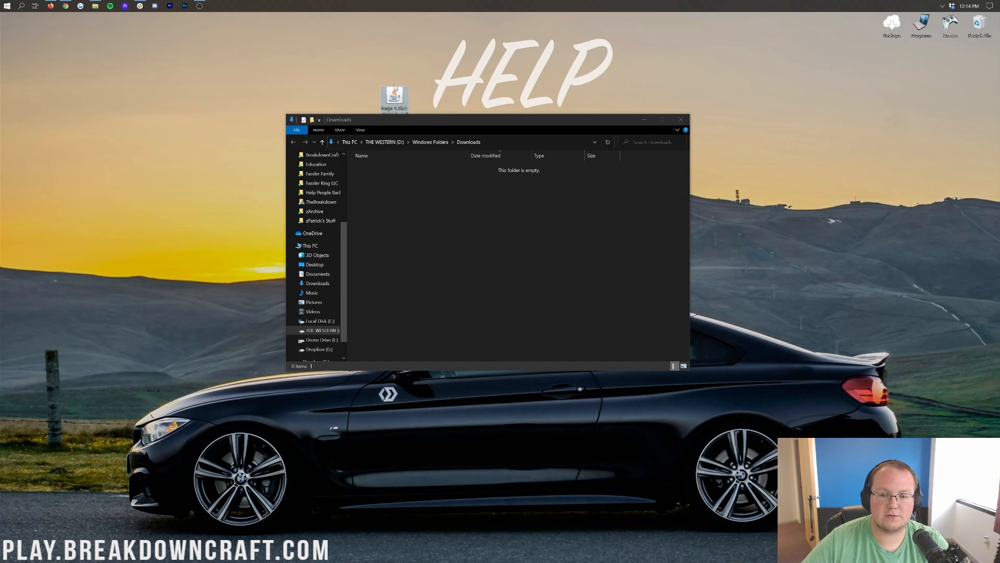
{"action": "mouse_move", "coordinate": [680, 118]}
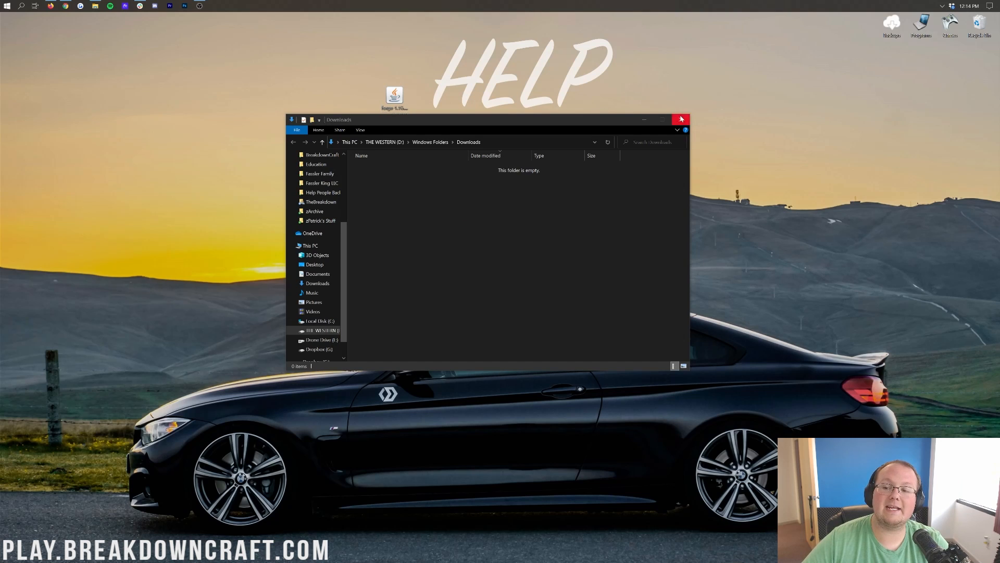
{"action": "left_click", "coordinate": [681, 119]}
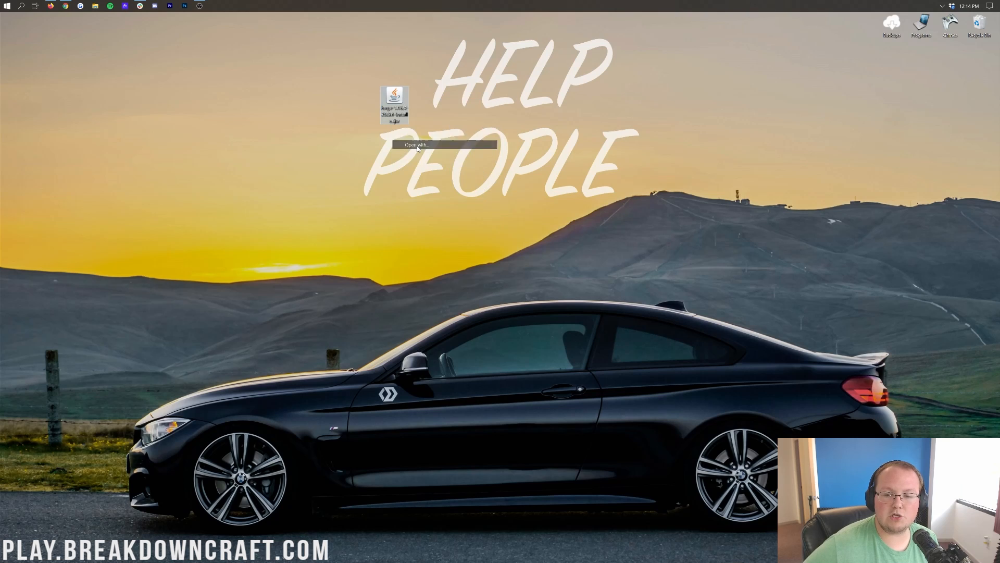
Step: Choose Java(TM) Platform SE binary as the app that opens the Forge installer .jar
{"action": "left_click", "coordinate": [417, 145]}
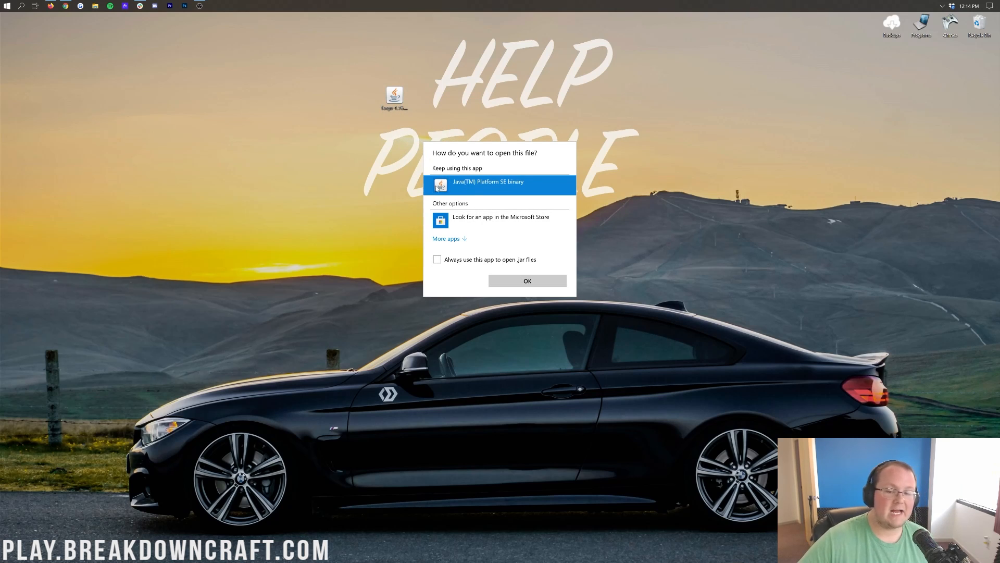
{"action": "left_click", "coordinate": [526, 280]}
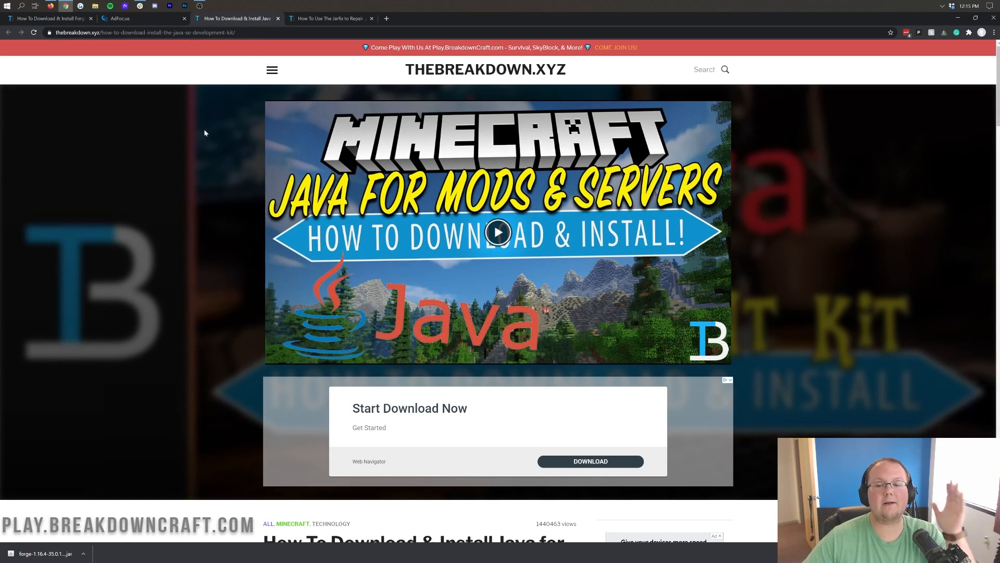
Step: Switch to the Jarfix repair guide tab and browse to its Download The Jarfix step
{"action": "scroll", "scroll_direction": "down", "scroll_amount": 3}
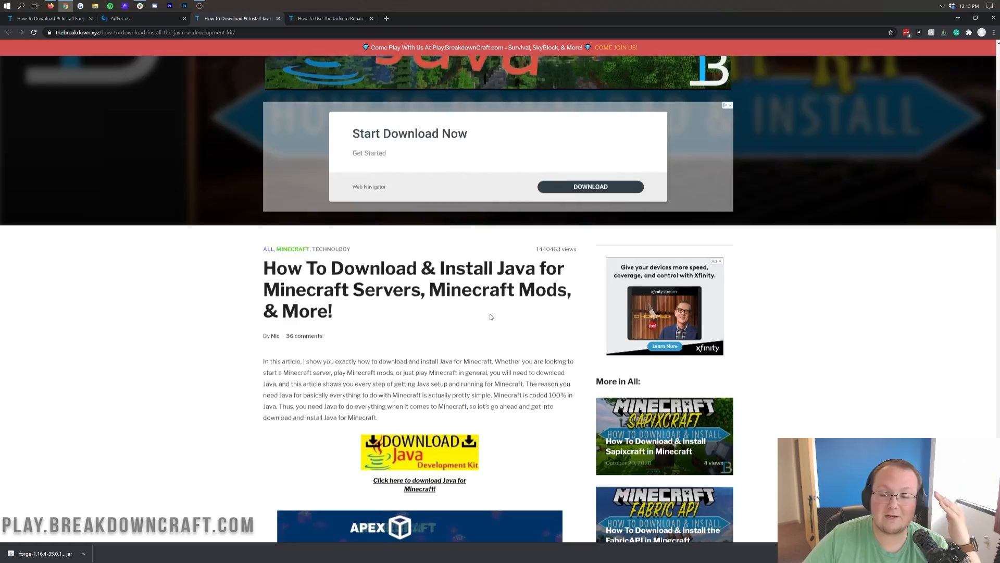
{"action": "scroll", "scroll_direction": "down", "scroll_amount": 3}
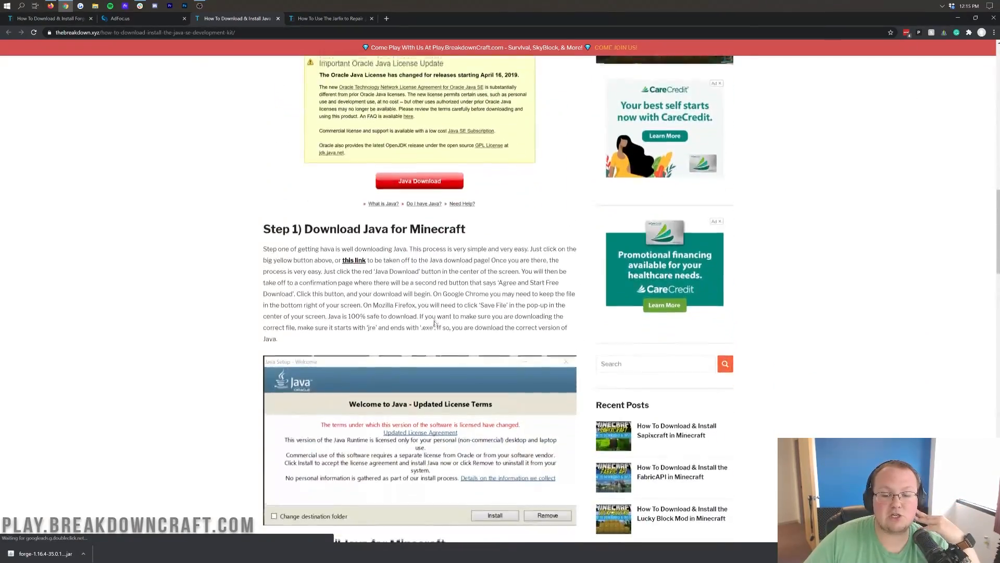
{"action": "scroll", "scroll_direction": "up", "scroll_amount": 3}
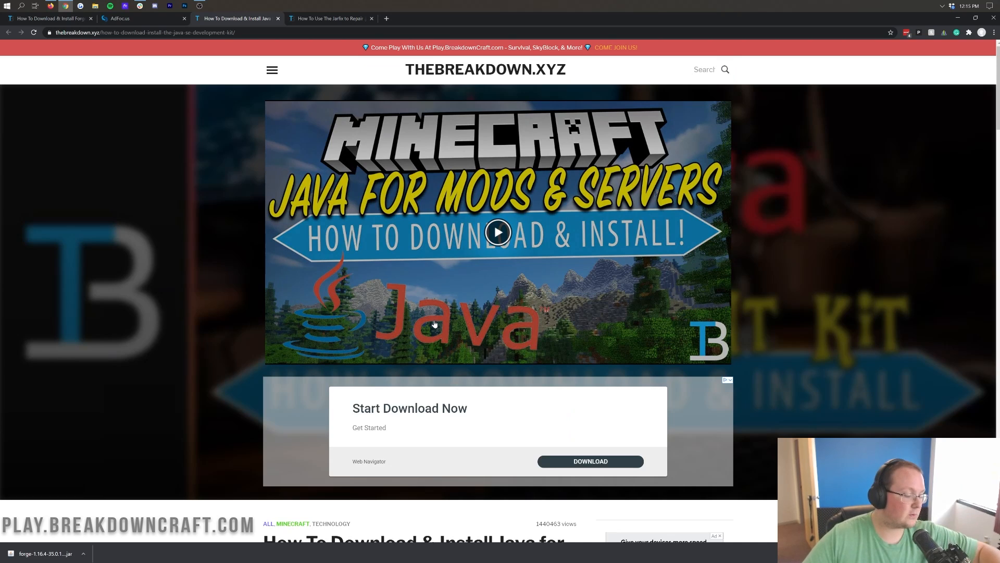
{"action": "mouse_move", "coordinate": [471, 354]}
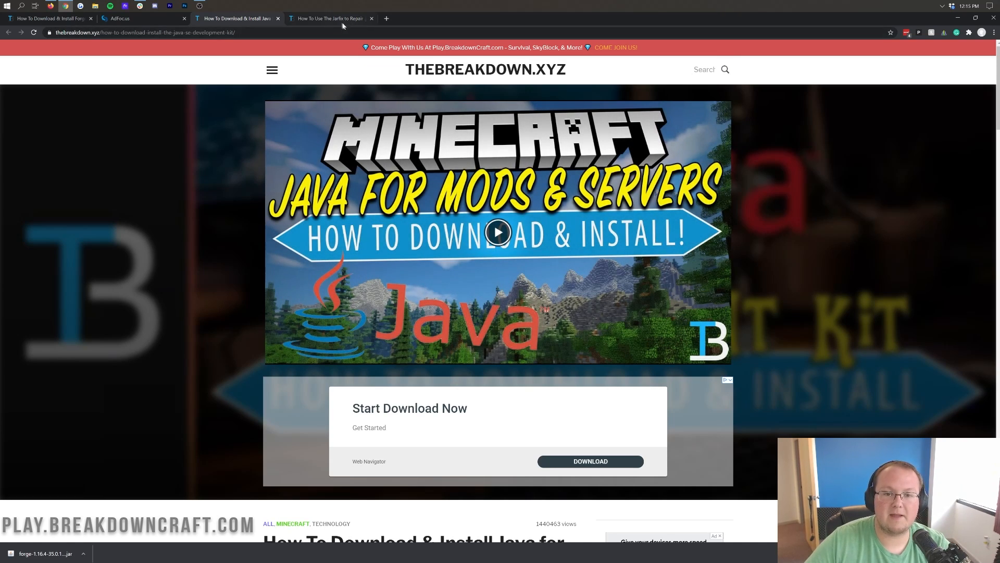
{"action": "left_click", "coordinate": [327, 18]}
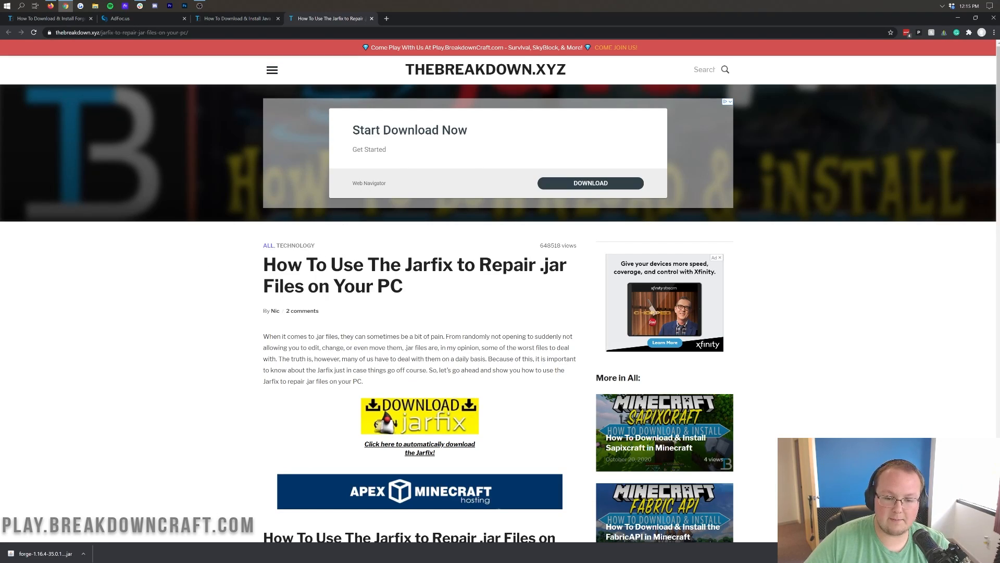
{"action": "scroll", "scroll_direction": "down", "scroll_amount": 3}
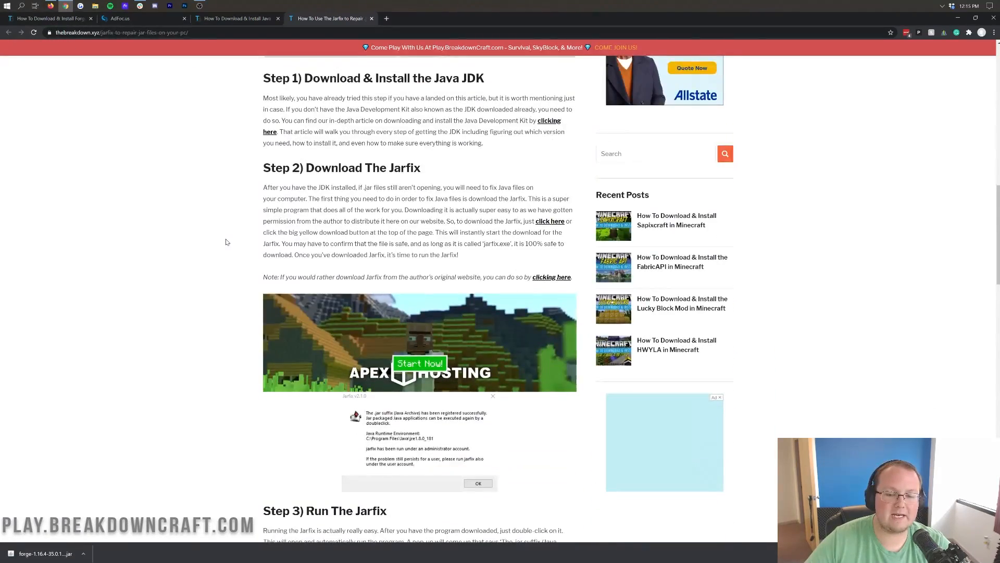
{"action": "scroll", "scroll_direction": "up", "scroll_amount": 3}
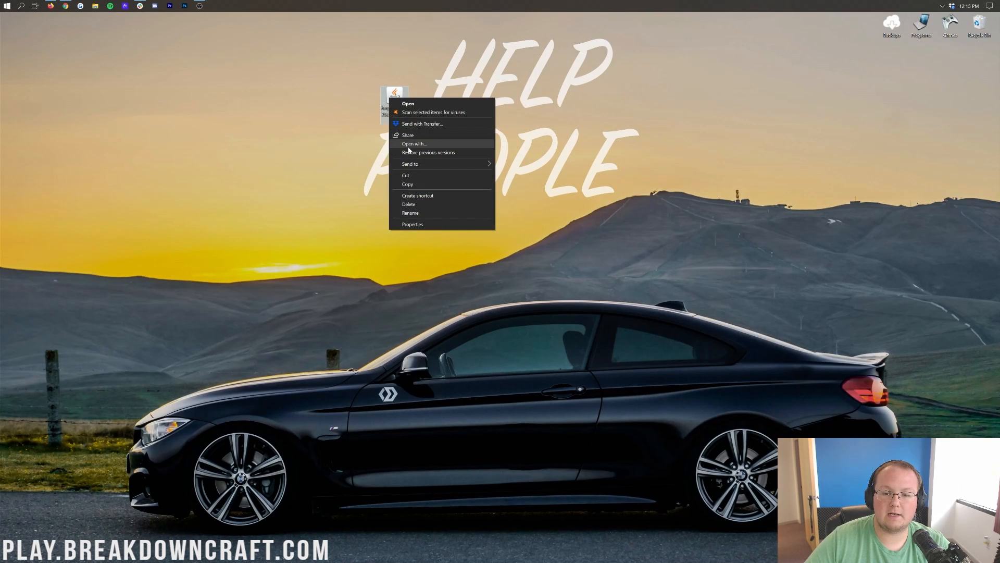
Step: Set the Forge jar to open with Java Platform SE binary and launch the installer
{"action": "left_click", "coordinate": [414, 144]}
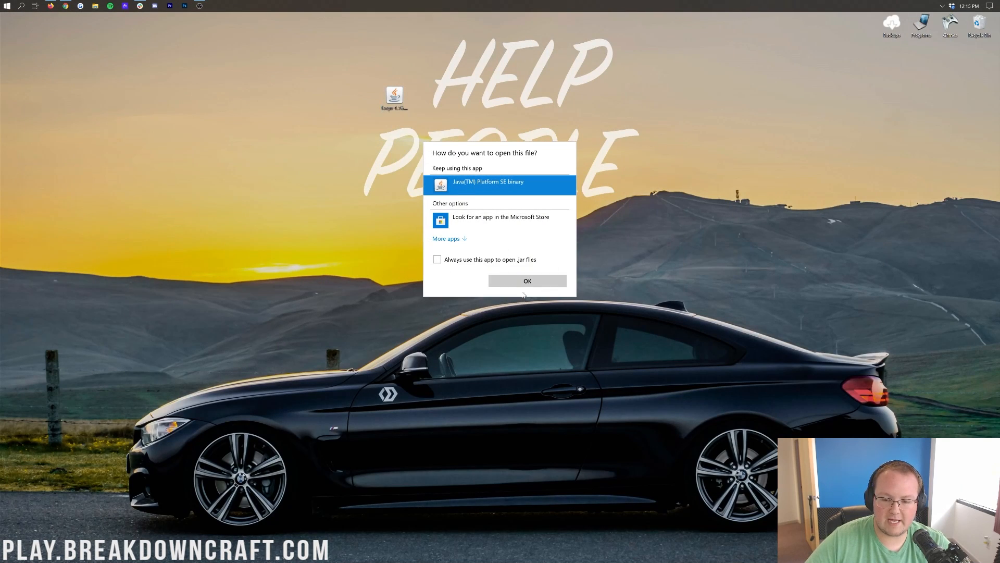
{"action": "left_click", "coordinate": [528, 280]}
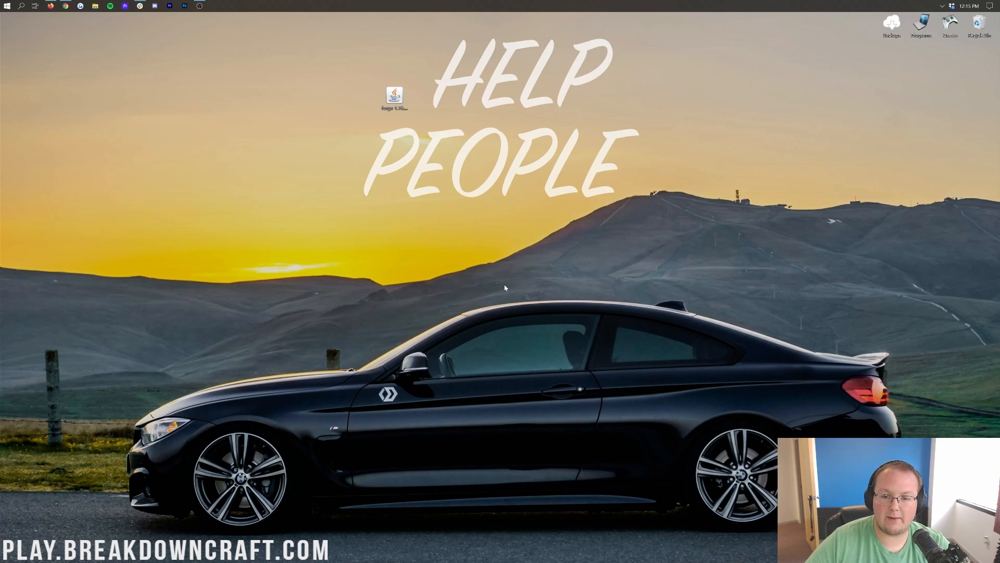
{"action": "double_click", "coordinate": [394, 96]}
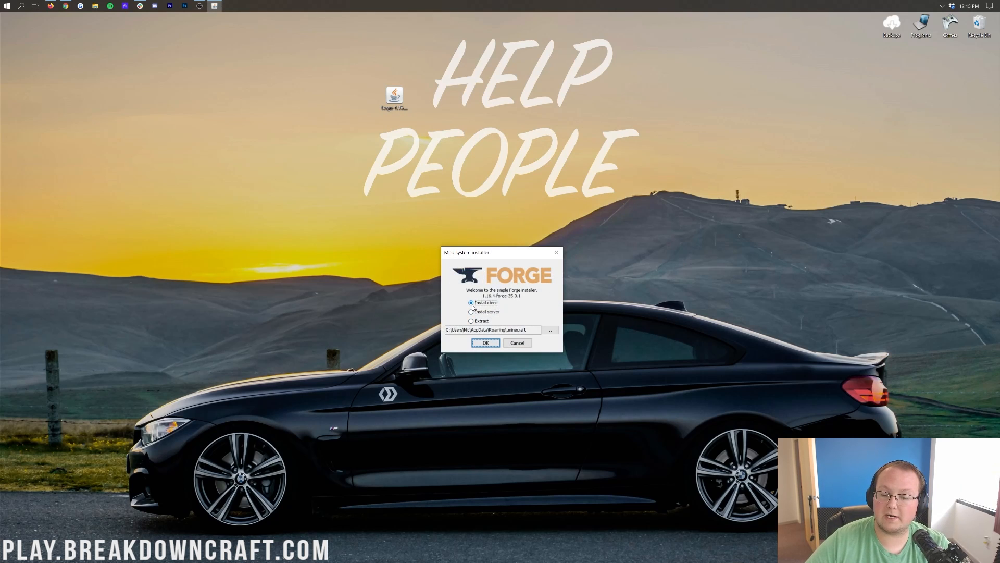
Step: Install the Forge 1.16.4 client and dismiss the installation-complete message
{"action": "left_click", "coordinate": [485, 343]}
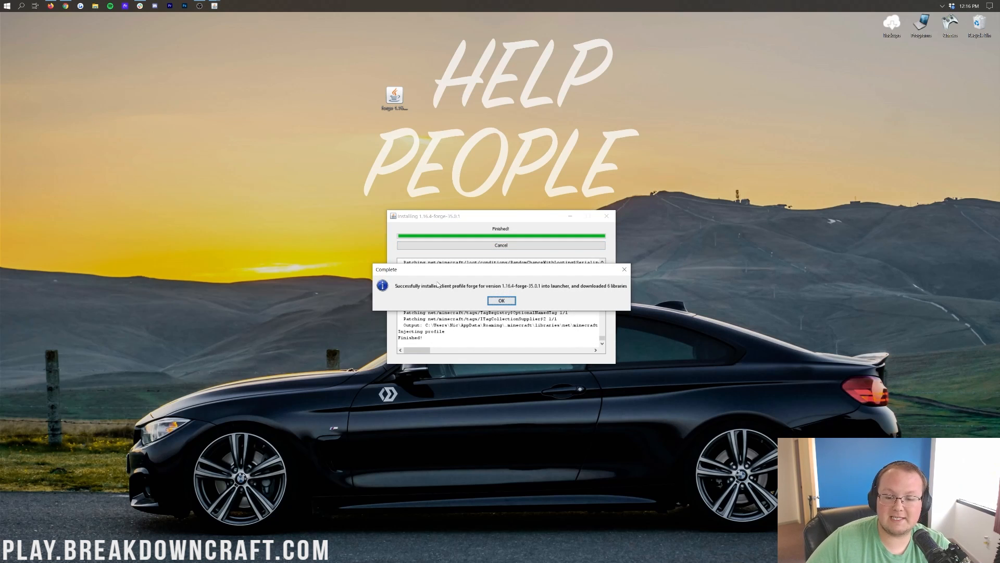
{"action": "mouse_move", "coordinate": [541, 294]}
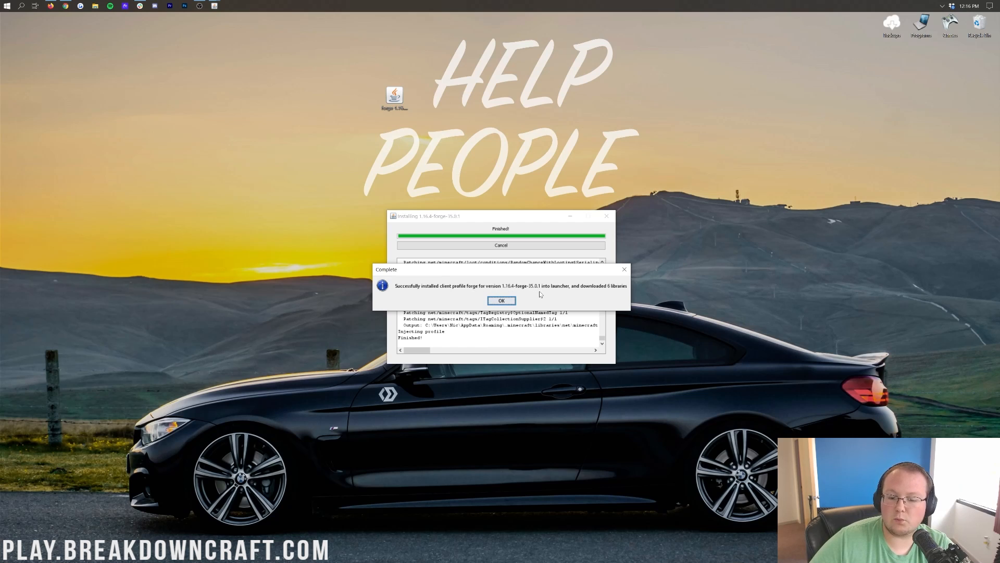
{"action": "mouse_move", "coordinate": [615, 292]}
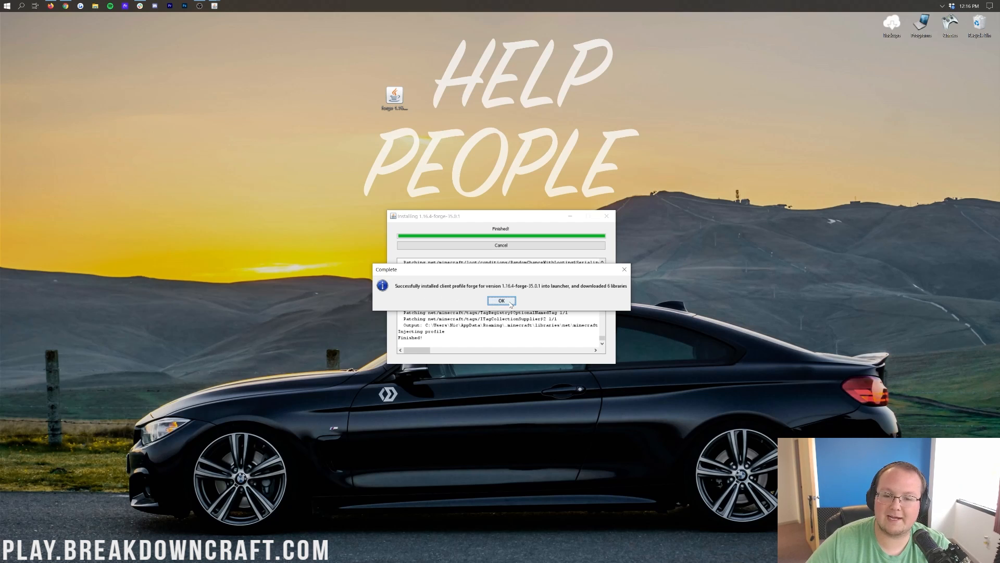
{"action": "left_click", "coordinate": [502, 300]}
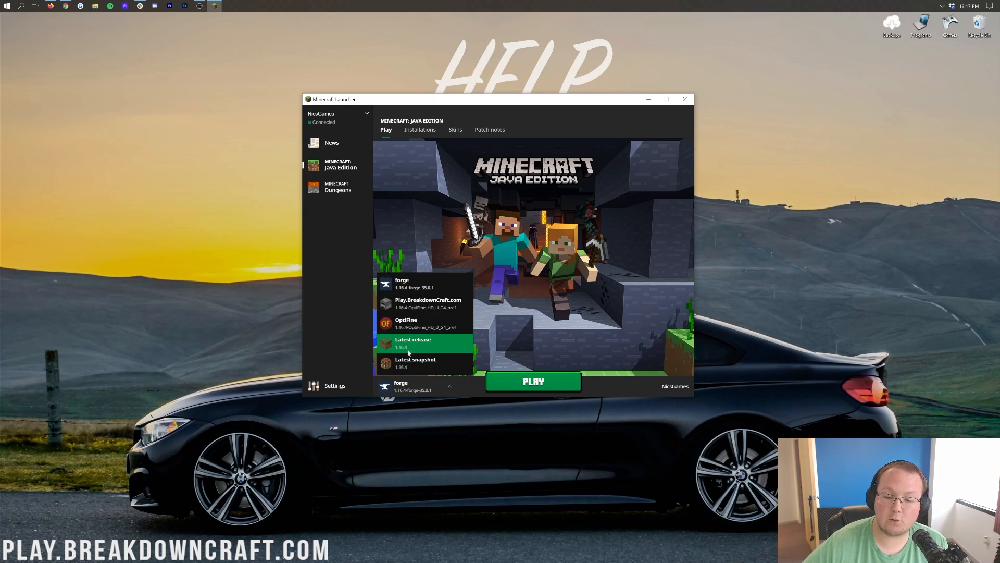
Step: Keep the forge profile selected for play and view the Installations list
{"action": "left_click", "coordinate": [415, 386]}
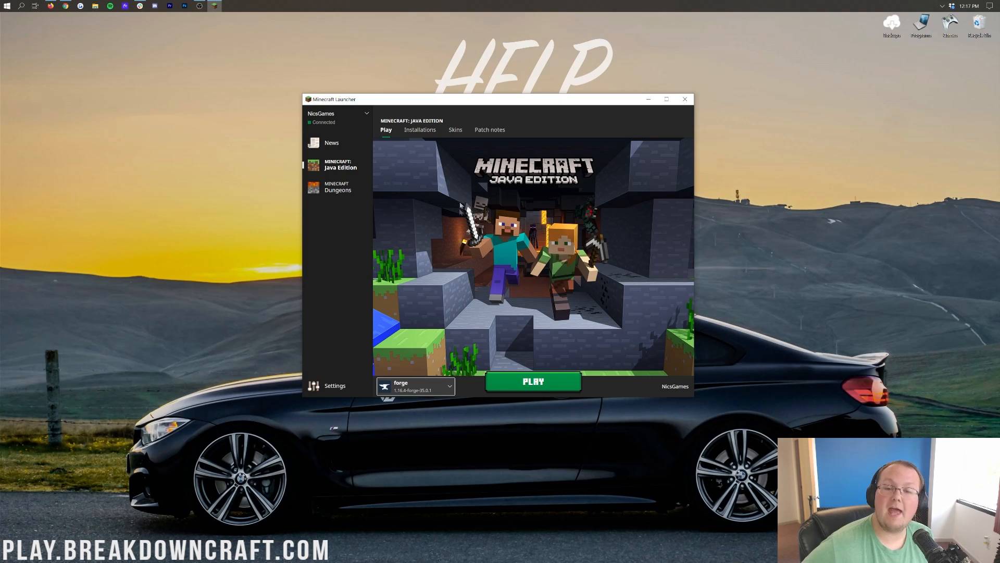
{"action": "mouse_move", "coordinate": [420, 129]}
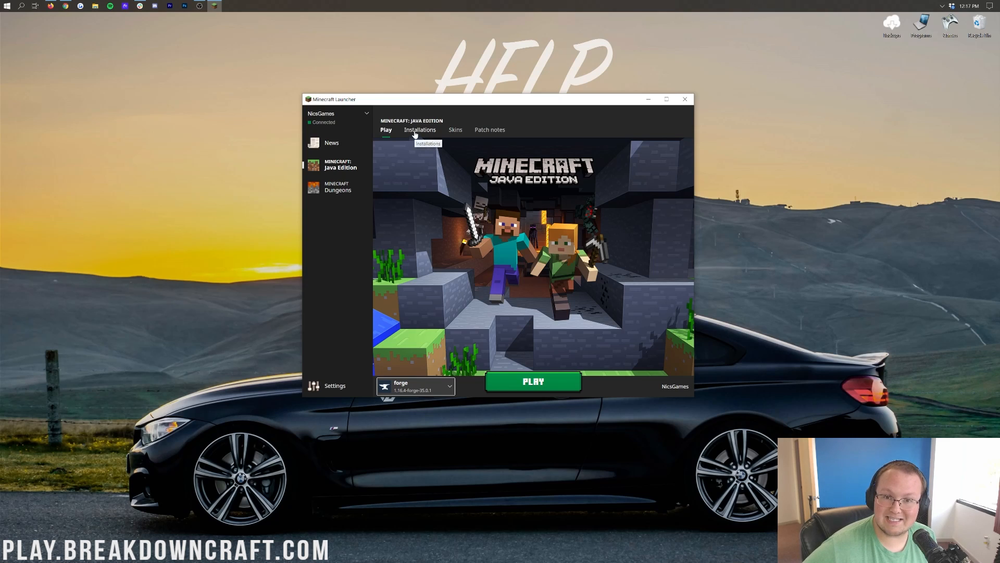
{"action": "left_click", "coordinate": [420, 129]}
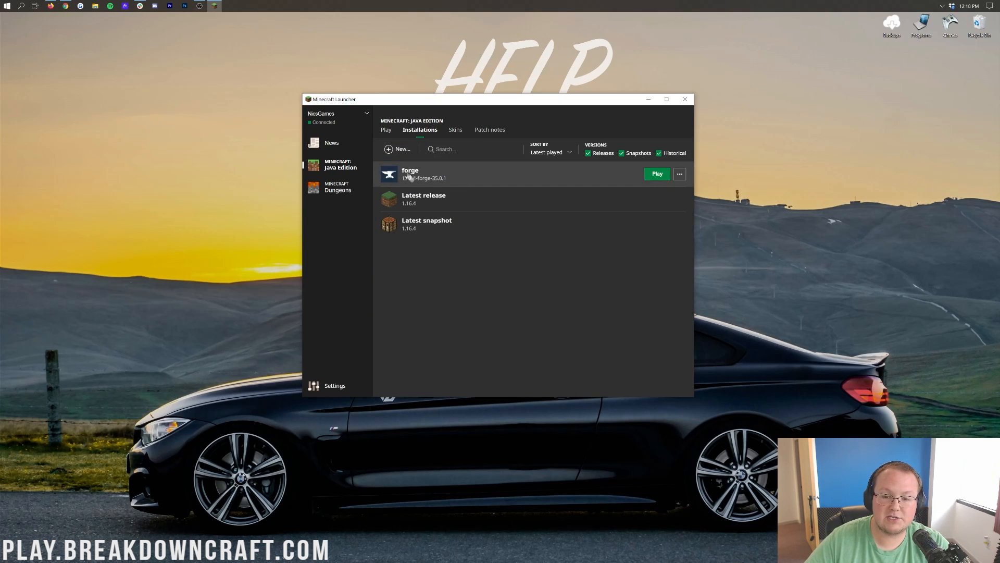
Step: Create a new installation and name it Play.BreakdownCraft.com
{"action": "left_click", "coordinate": [399, 149]}
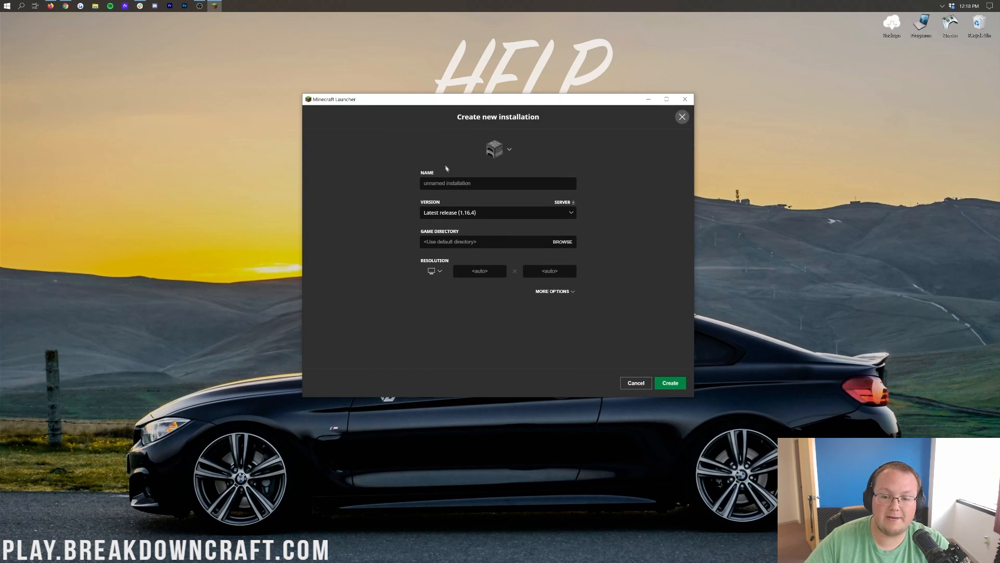
{"action": "left_click", "coordinate": [498, 184]}
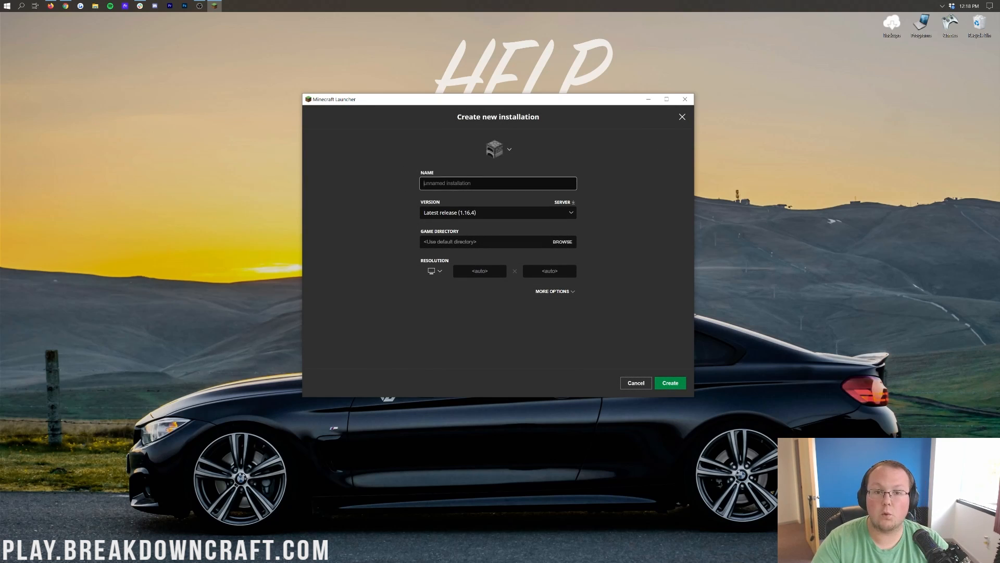
{"action": "type", "text": "Play.BreakdownCraft.com"}
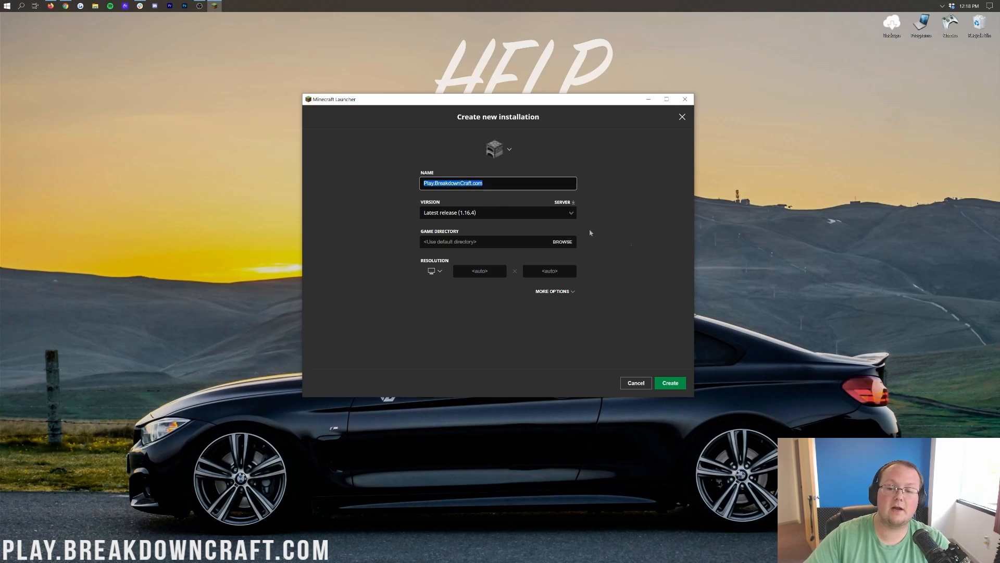
{"action": "mouse_move", "coordinate": [666, 222]}
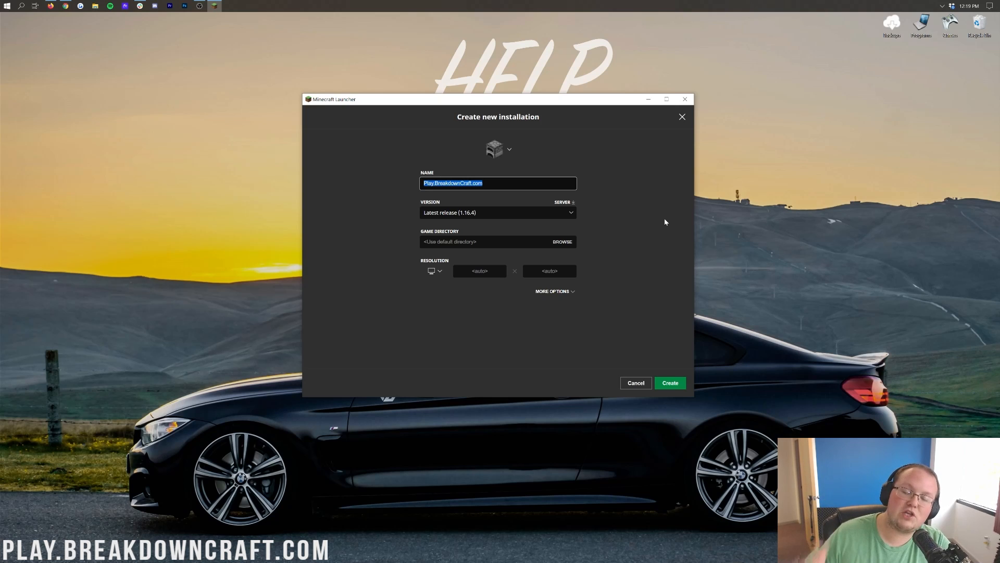
{"action": "mouse_move", "coordinate": [648, 221]}
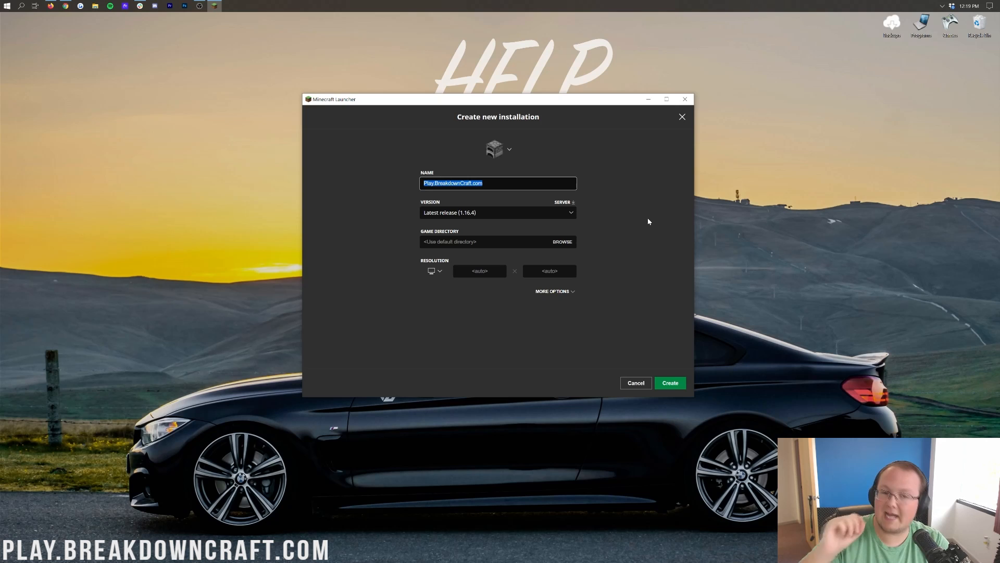
Step: Choose release 1.16.4-forge-35.0.1, set resolution 1920x1080 and create the installation
{"action": "left_click", "coordinate": [498, 213]}
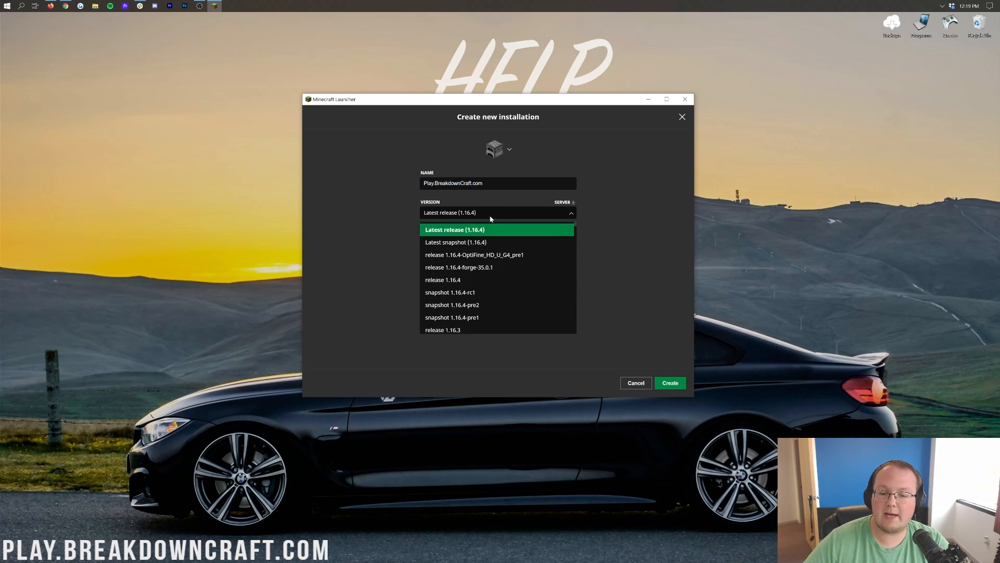
{"action": "mouse_move", "coordinate": [478, 216]}
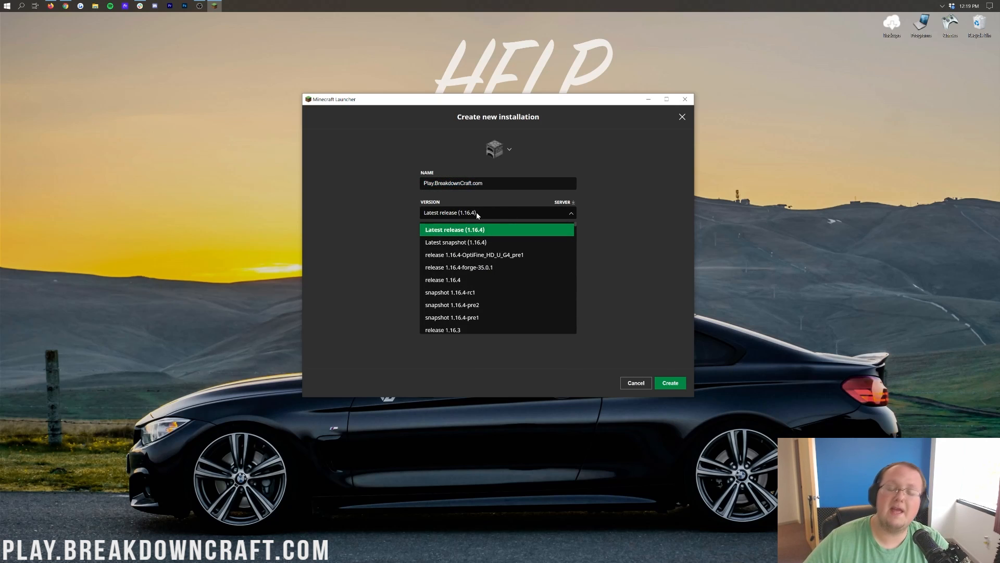
{"action": "mouse_move", "coordinate": [498, 266]}
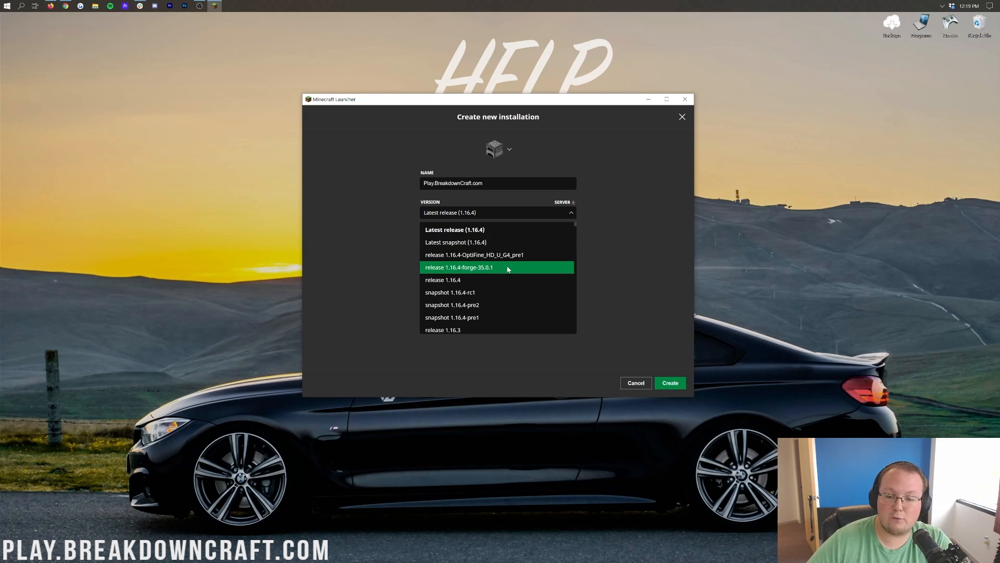
{"action": "mouse_move", "coordinate": [476, 273]}
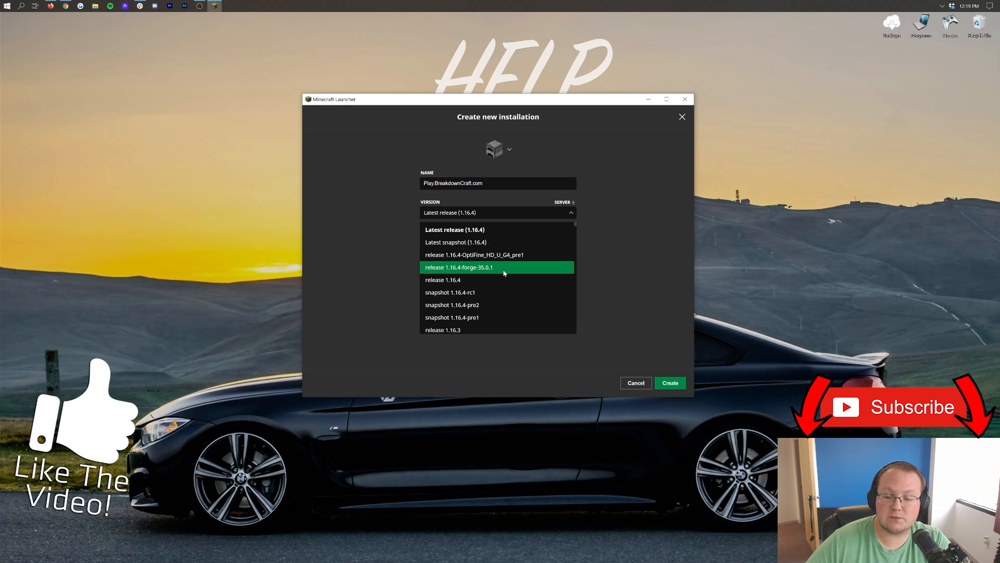
{"action": "scroll", "scroll_direction": "down", "scroll_amount": 3}
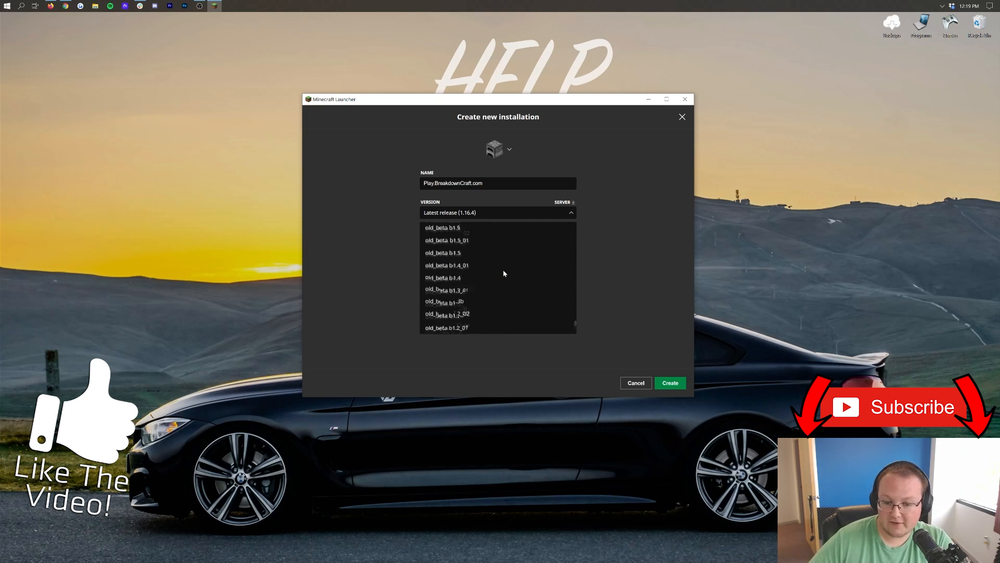
{"action": "scroll", "scroll_direction": "down", "scroll_amount": 3}
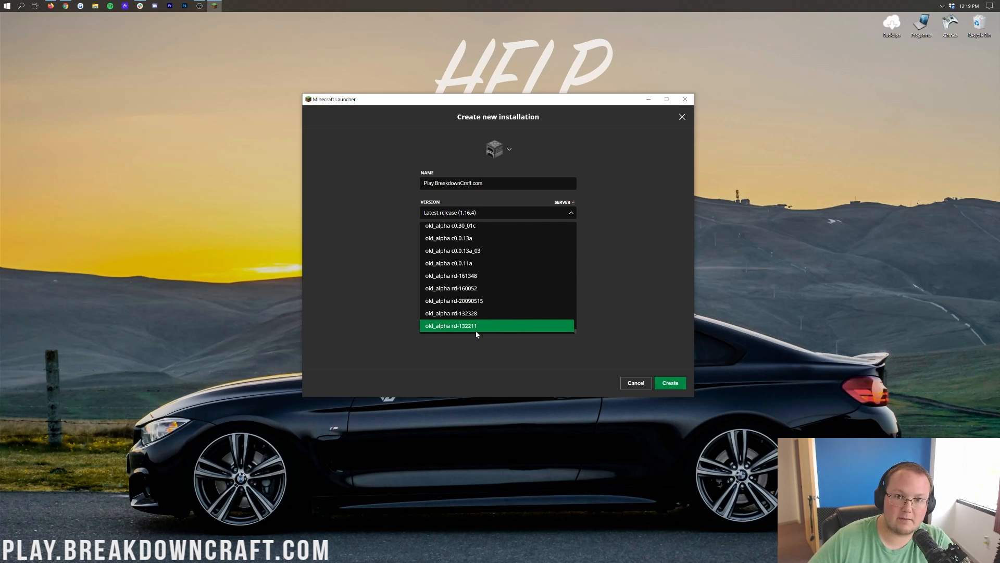
{"action": "scroll", "scroll_direction": "up", "scroll_amount": 3}
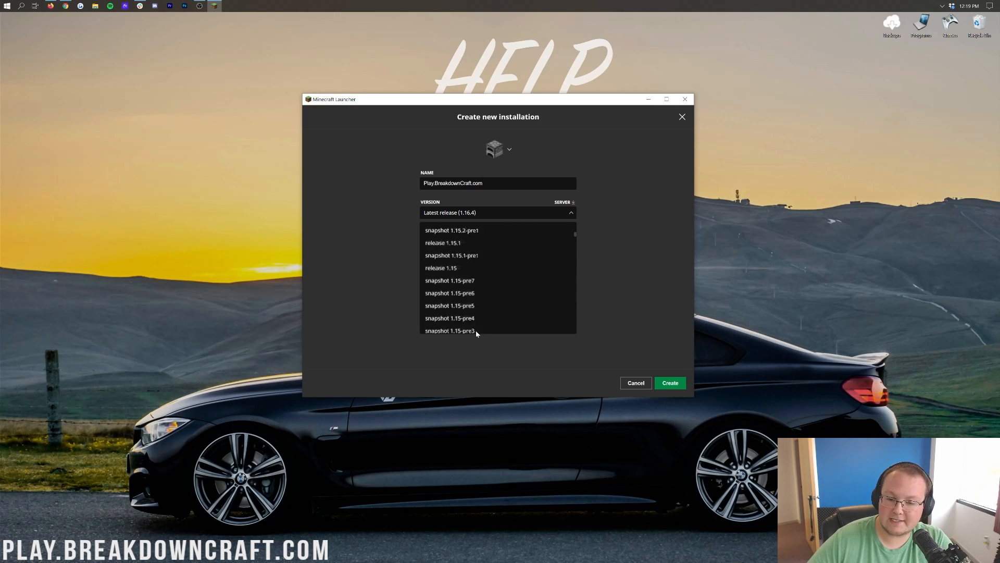
{"action": "scroll", "scroll_direction": "up", "scroll_amount": 3}
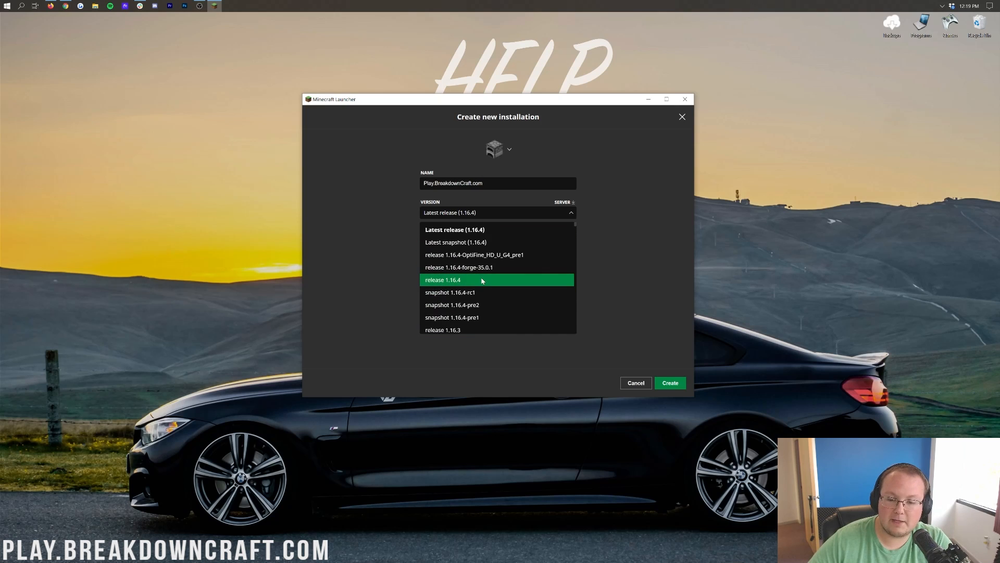
{"action": "left_click", "coordinate": [458, 267]}
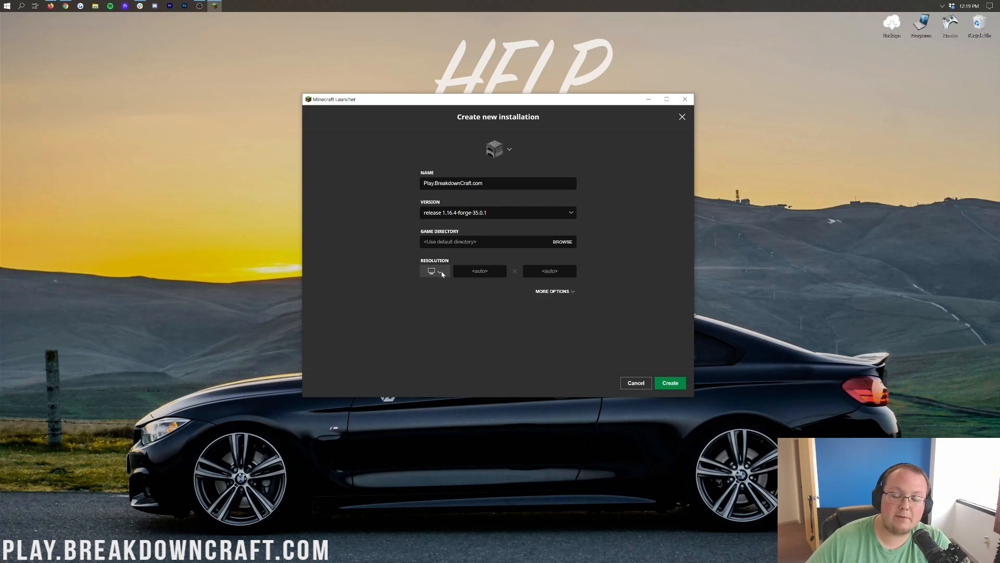
{"action": "left_click", "coordinate": [435, 271]}
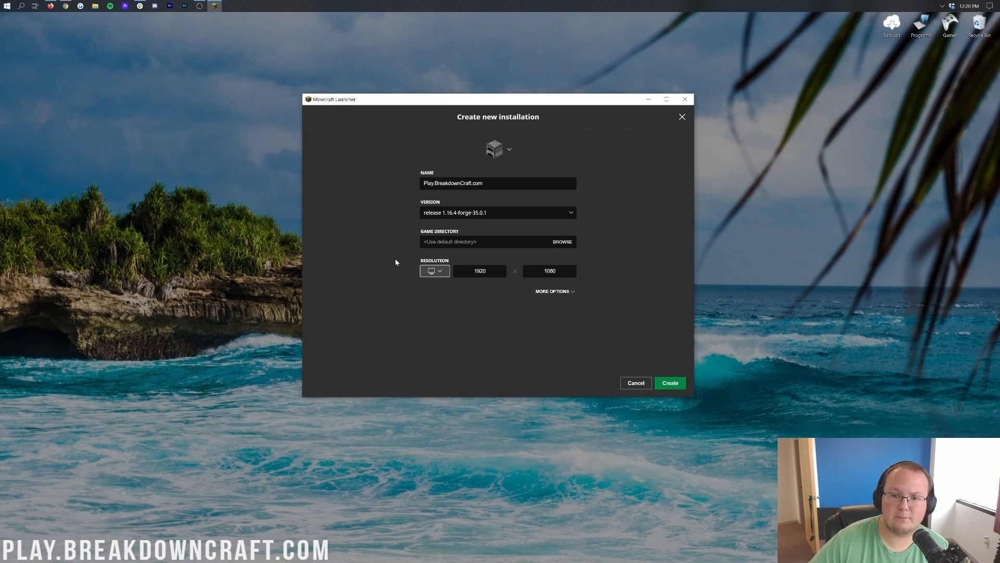
{"action": "left_click", "coordinate": [669, 383]}
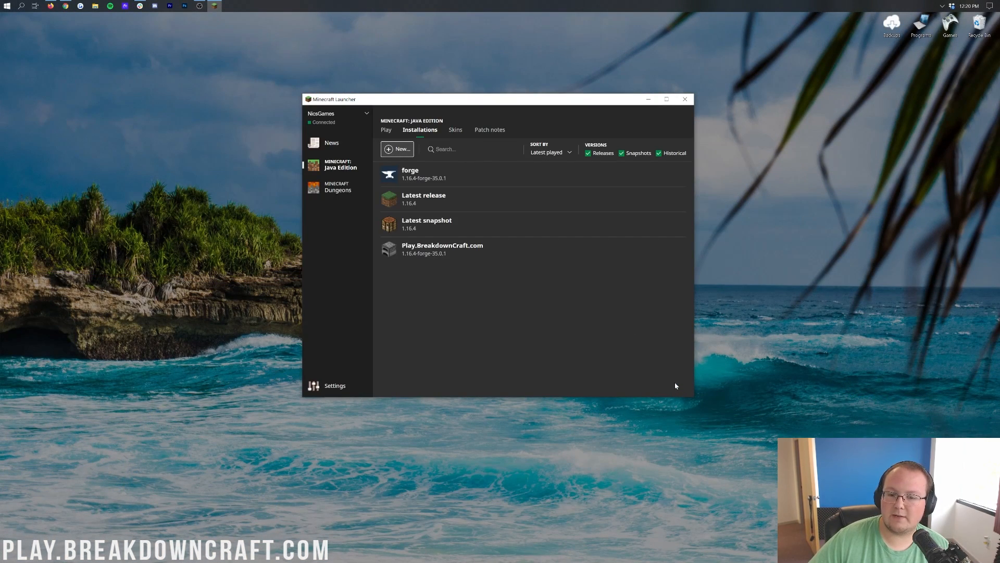
{"action": "mouse_move", "coordinate": [442, 249]}
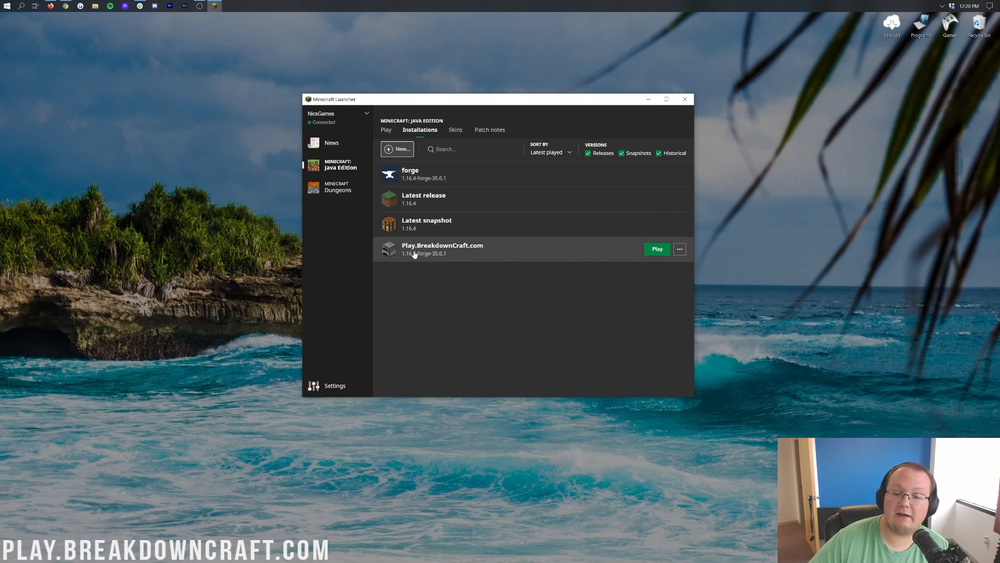
{"action": "mouse_move", "coordinate": [446, 266]}
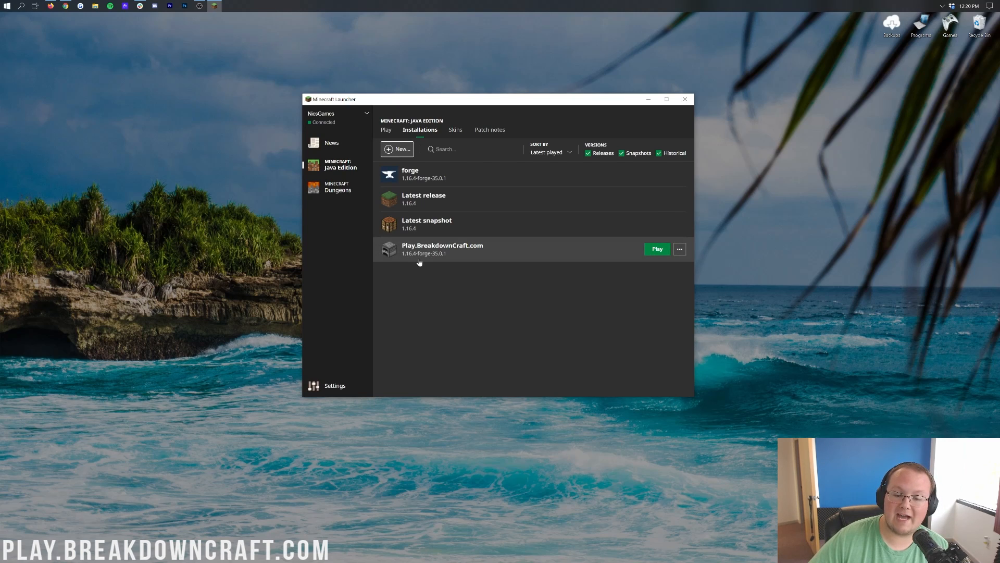
{"action": "mouse_move", "coordinate": [552, 271]}
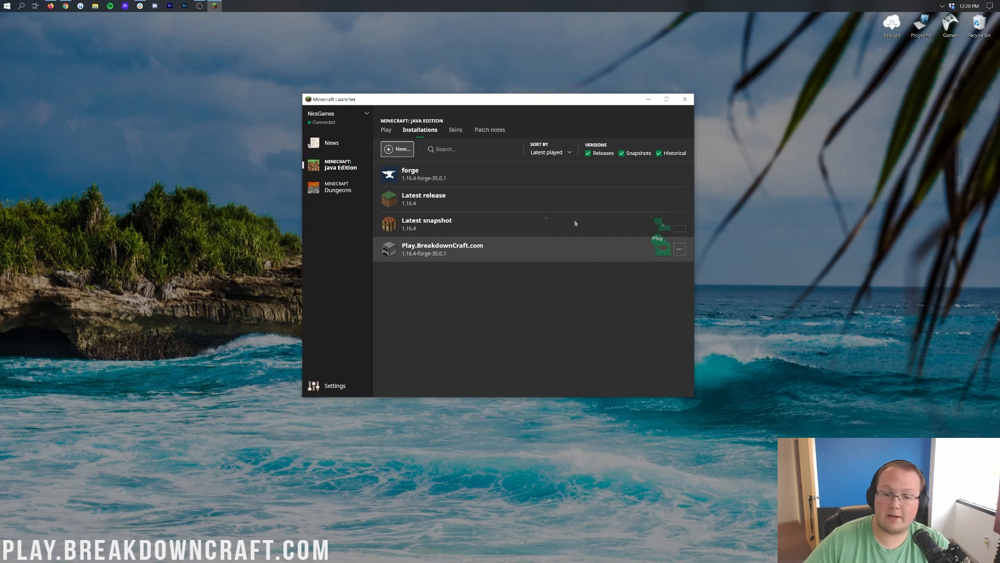
Step: Launch the game from the Play screen with Play.BreakdownCraft.com selected
{"action": "left_click", "coordinate": [385, 129]}
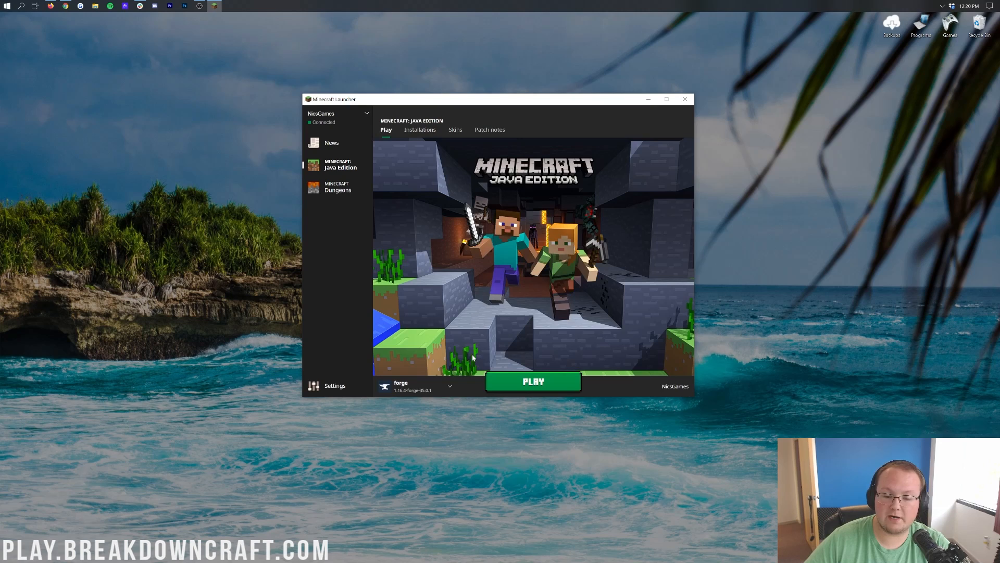
{"action": "left_click", "coordinate": [450, 386]}
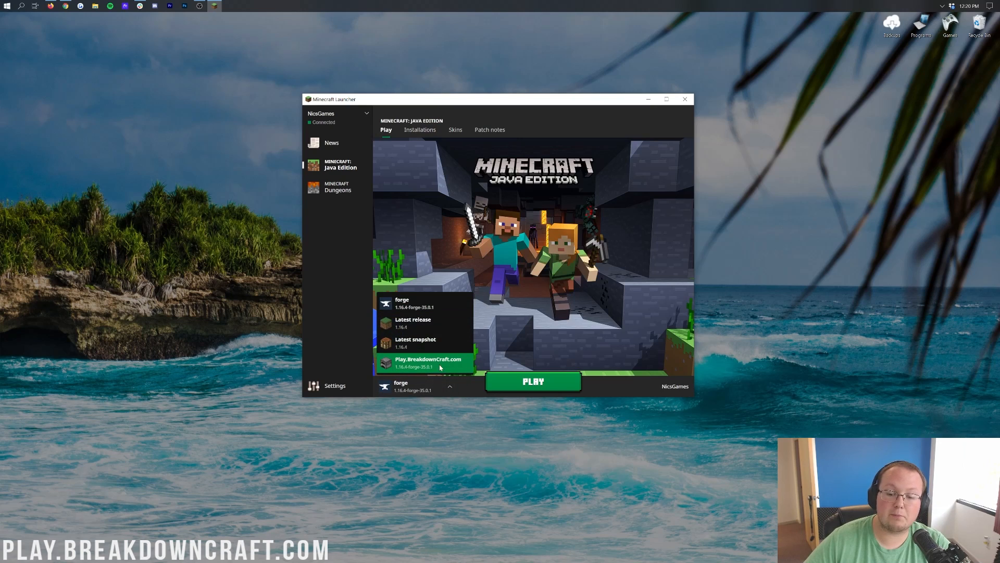
{"action": "left_click", "coordinate": [422, 363]}
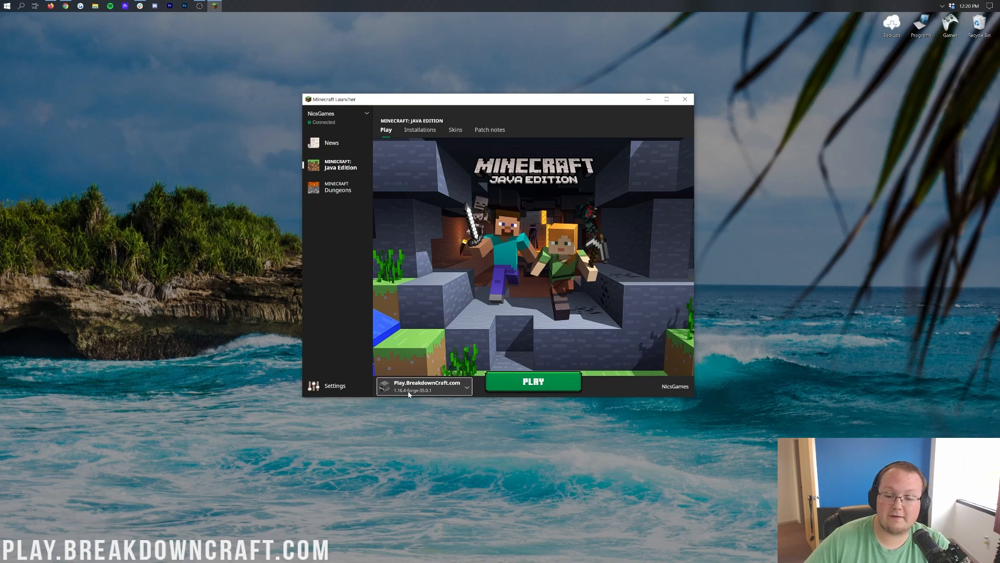
{"action": "left_click", "coordinate": [532, 381]}
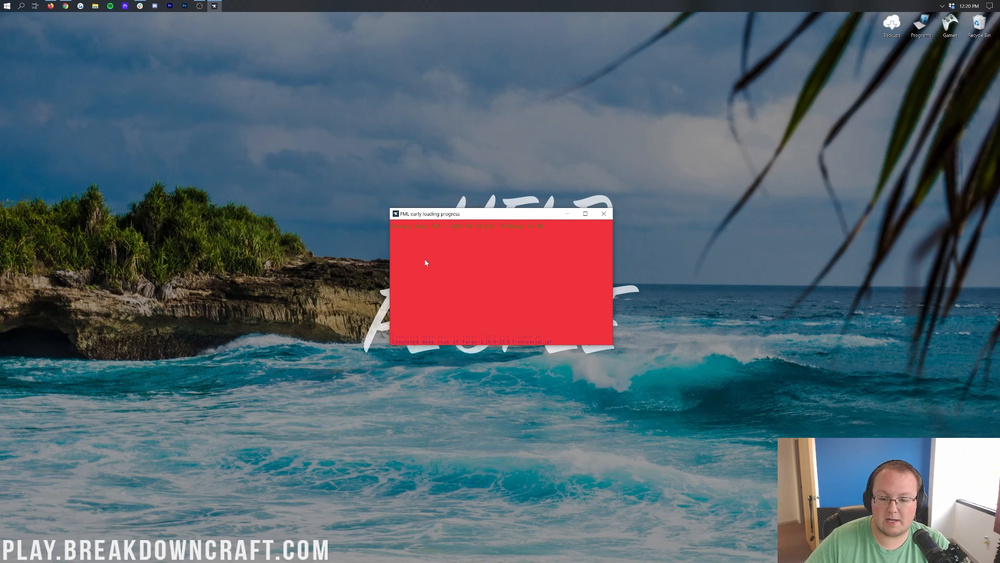
{"action": "mouse_move", "coordinate": [538, 274]}
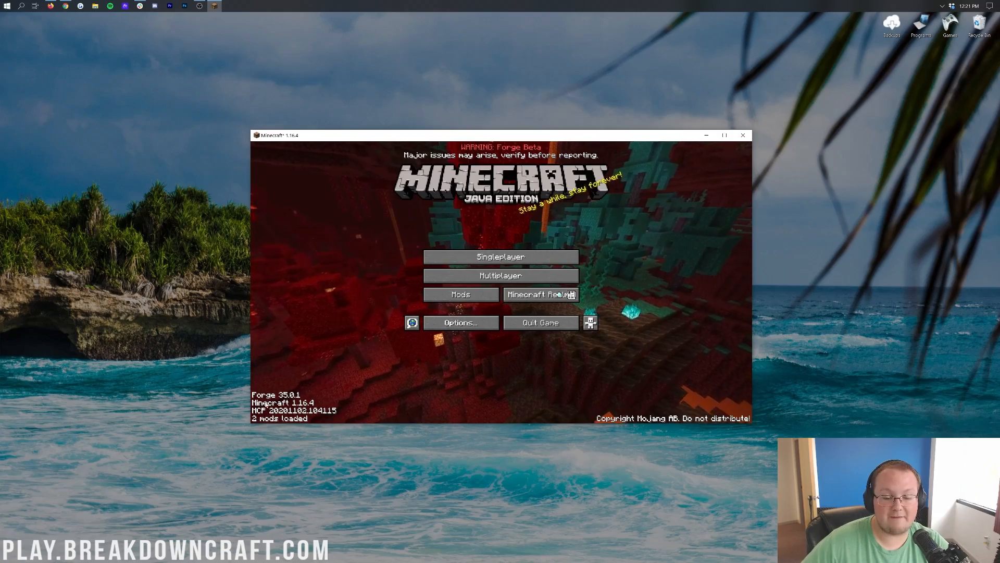
Step: Check Forge 35.0.1 in the Mods list, then go to Singleplayer world selection
{"action": "left_click", "coordinate": [726, 134]}
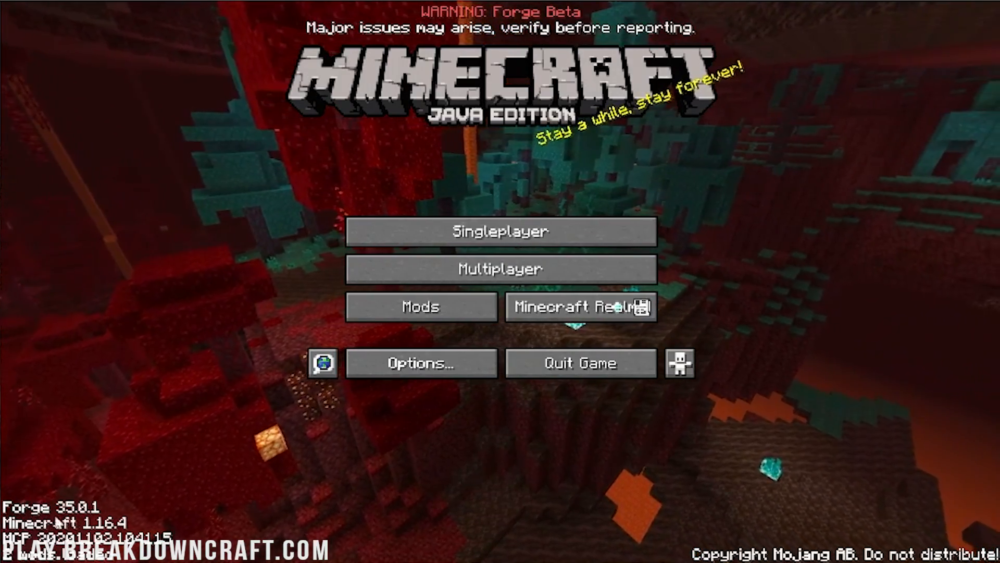
{"action": "left_click", "coordinate": [421, 306]}
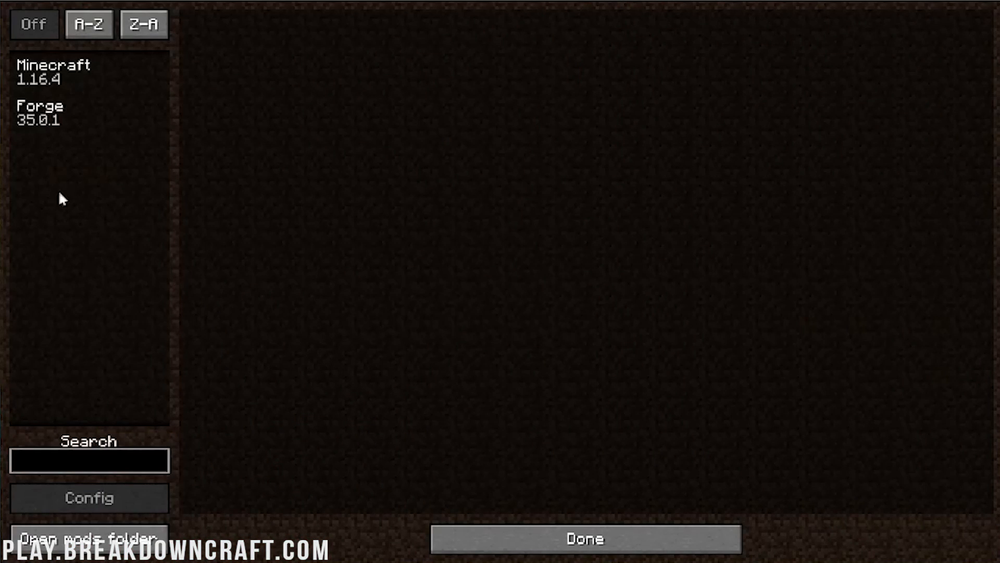
{"action": "left_click", "coordinate": [90, 114]}
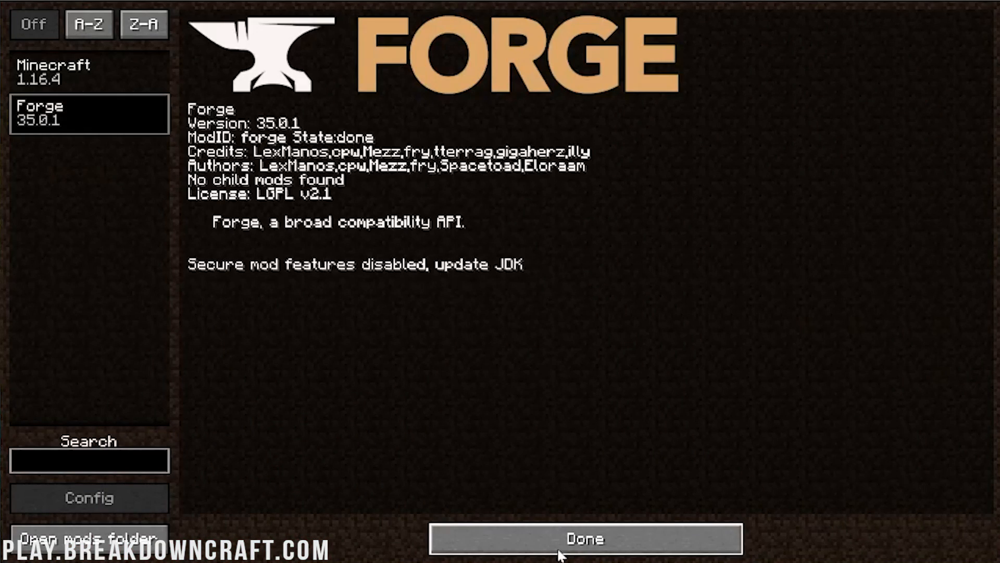
{"action": "left_click", "coordinate": [583, 538]}
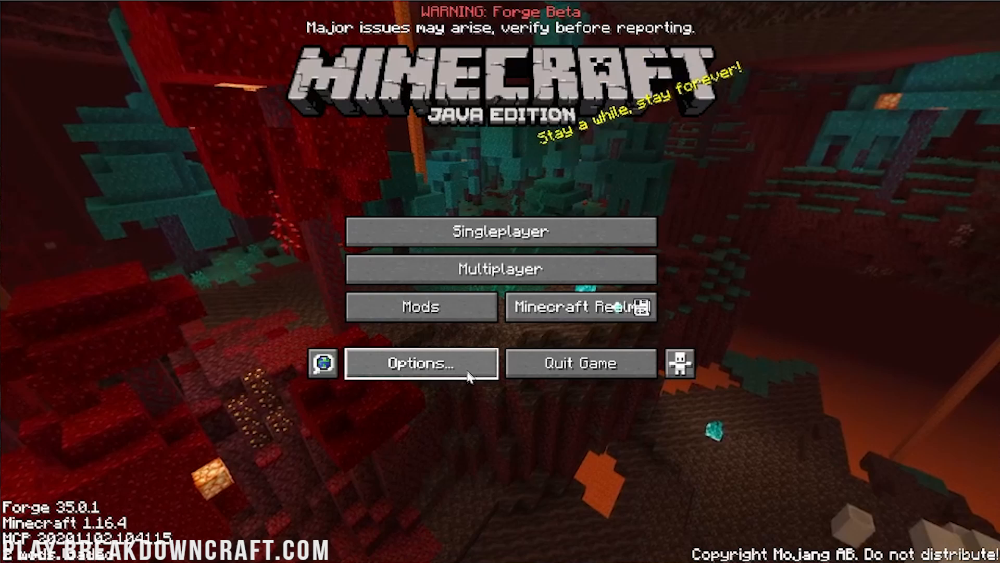
{"action": "left_click", "coordinate": [500, 231]}
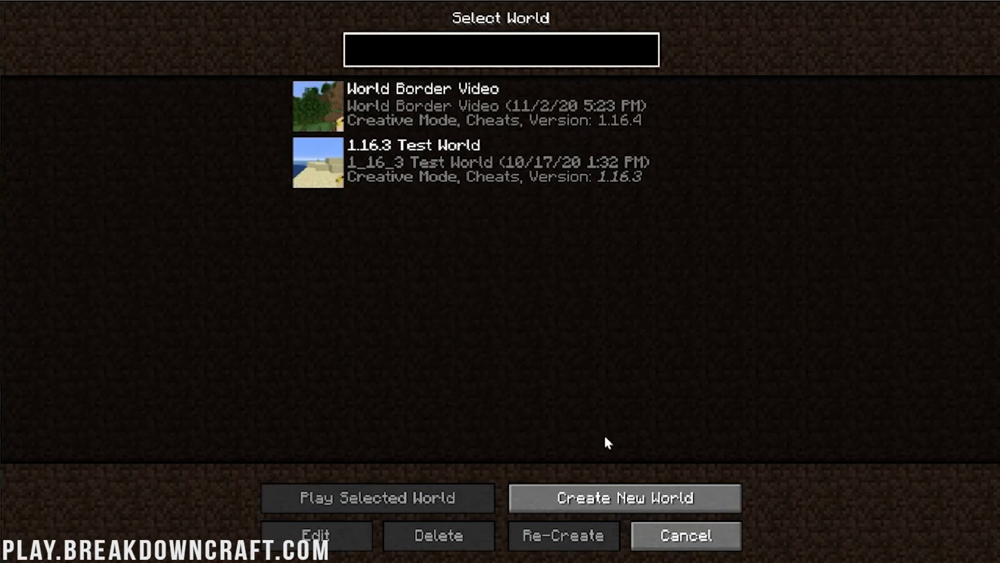
Step: Create a new world named '1.16.4 Test World', cycling its game mode
{"action": "left_click", "coordinate": [624, 498]}
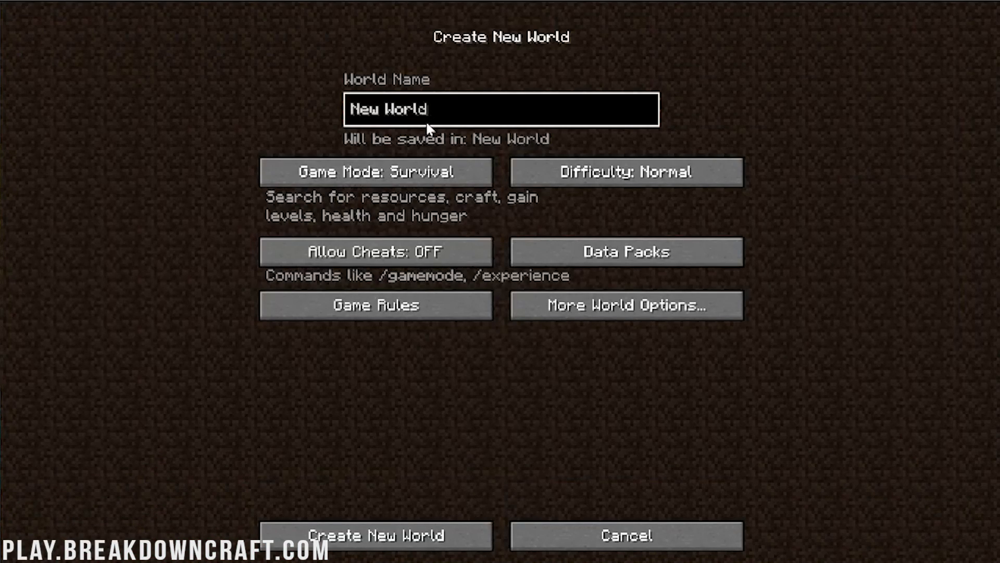
{"action": "type", "text": "1.16."}
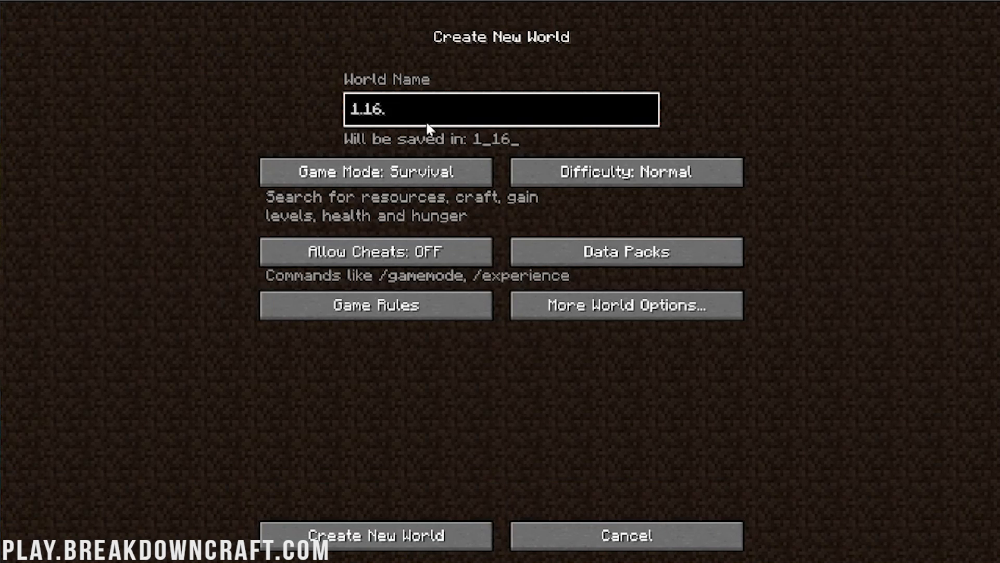
{"action": "type", "text": "4 Test W"}
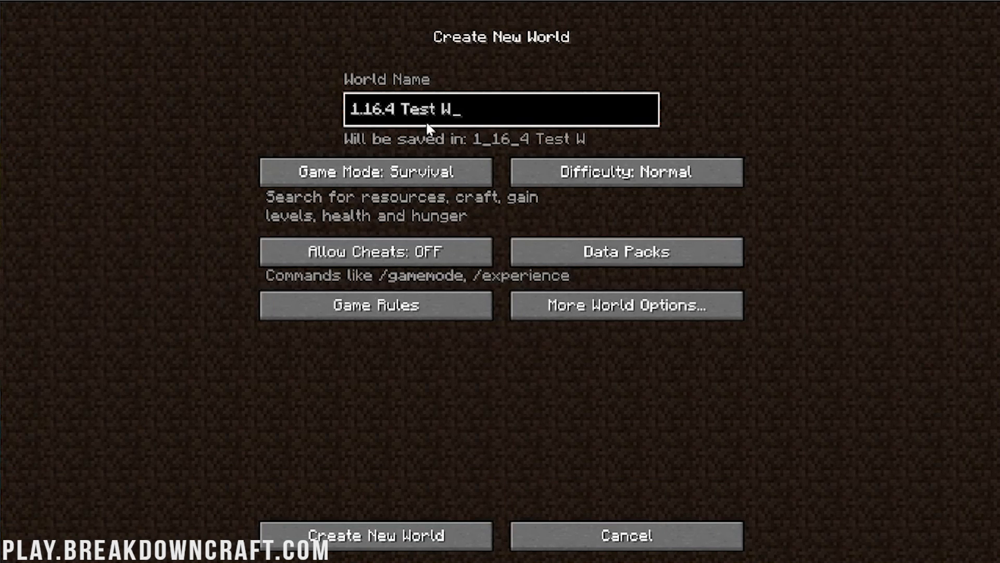
{"action": "left_click", "coordinate": [377, 172]}
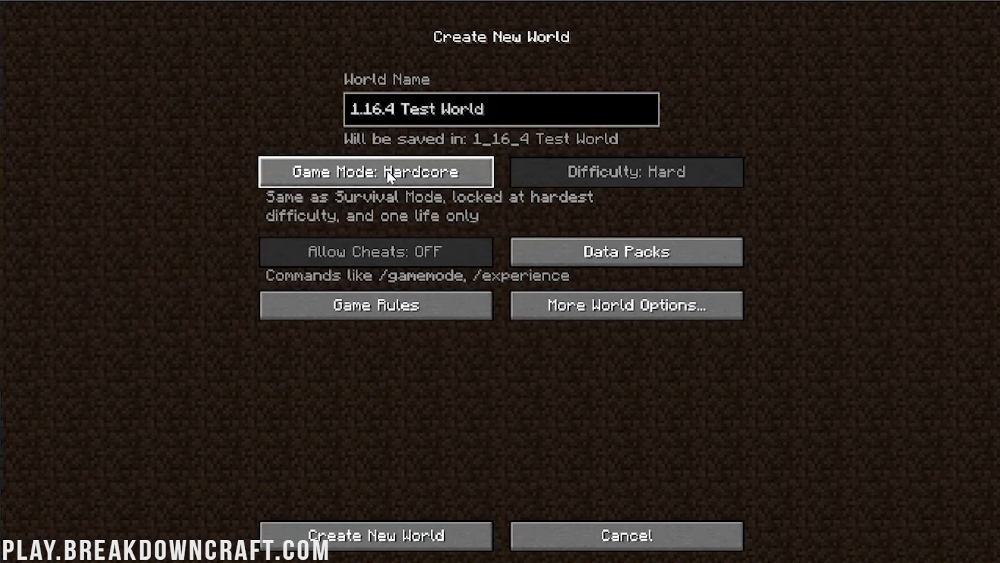
{"action": "left_click", "coordinate": [376, 535]}
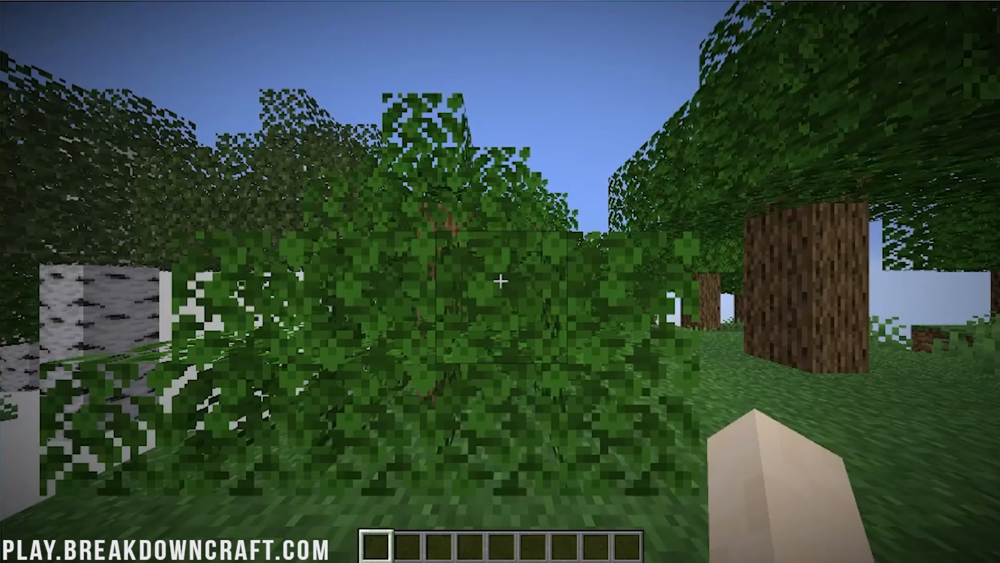
Step: Toggle the F3 debug overlay to confirm 1.16.4-forge-35.0.1 is running
{"action": "key", "text": "F3"}
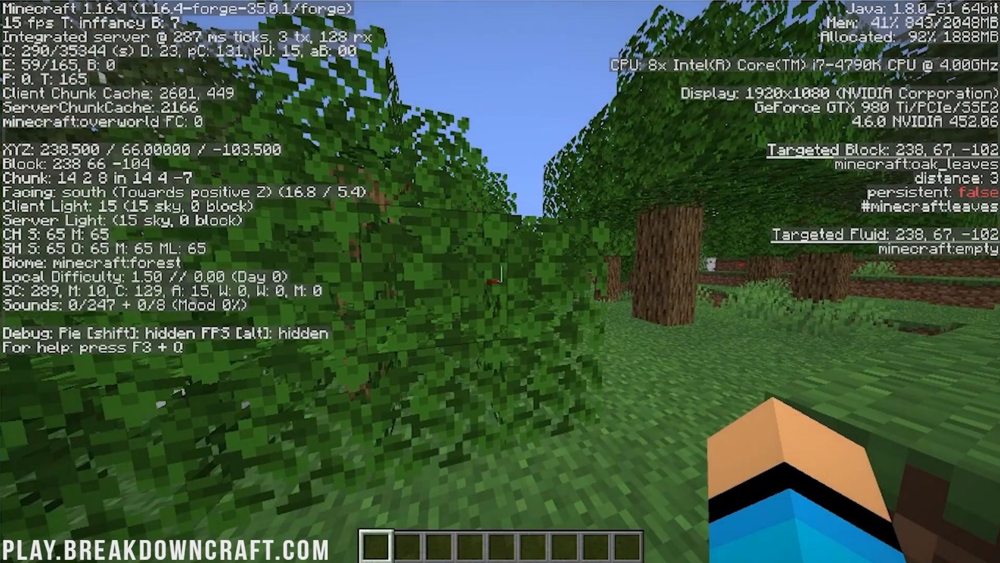
{"action": "key", "text": "F3"}
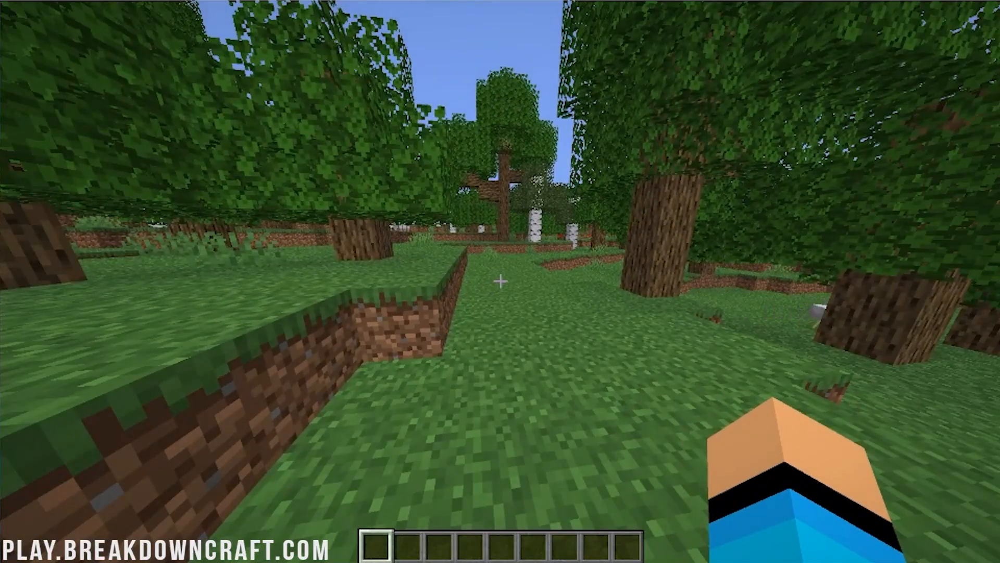
{"action": "mouse_move", "coordinate": [500, 282]}
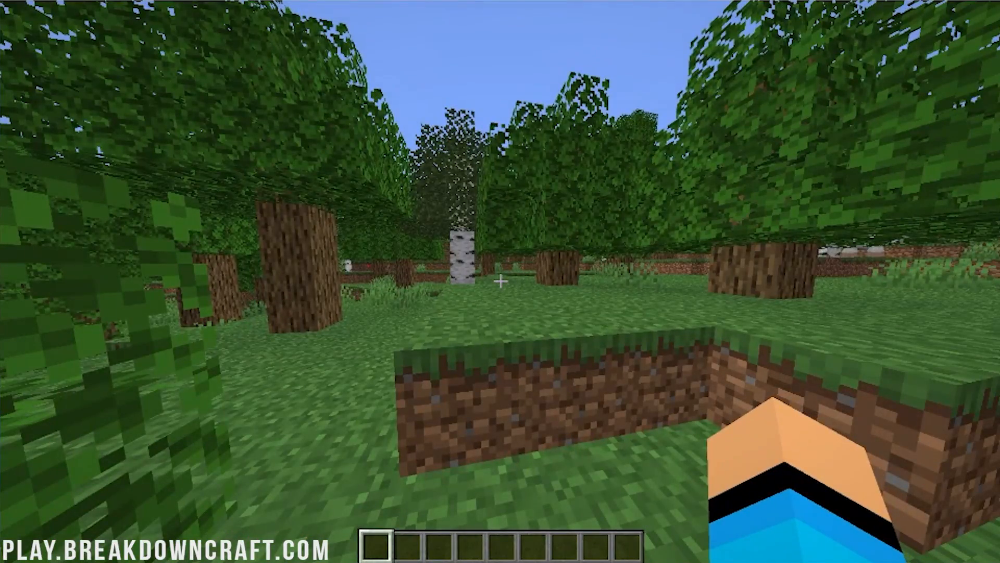
{"action": "key", "text": "f3"}
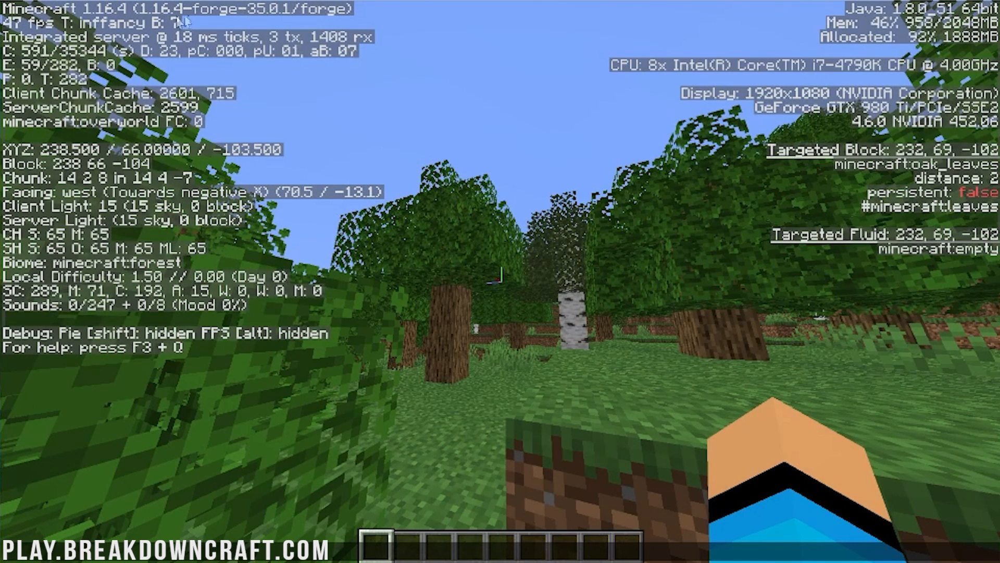
{"action": "mouse_move", "coordinate": [500, 281]}
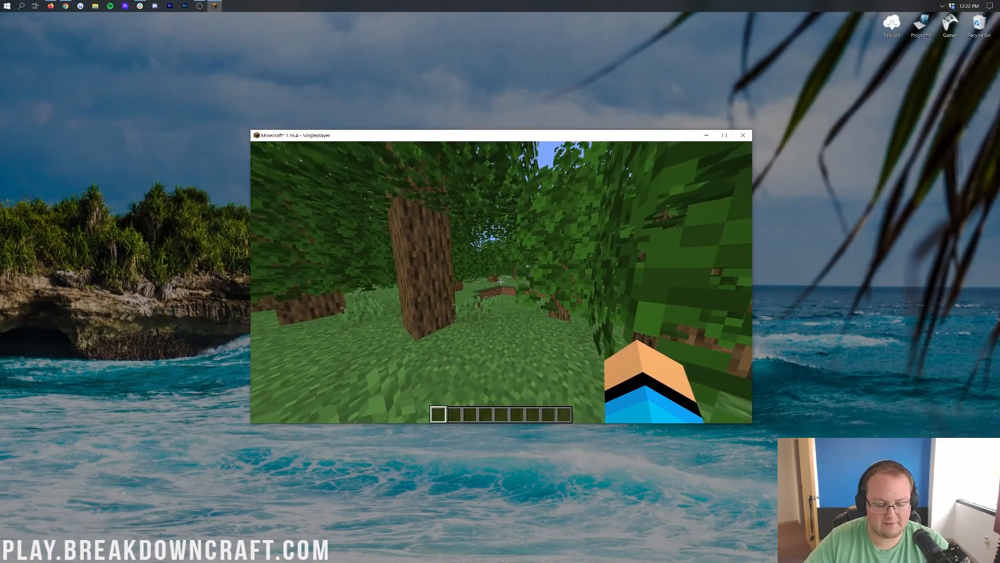
Step: Toggle the F3 overlay again, then Escape to save and quit the world
{"action": "key", "text": "F3"}
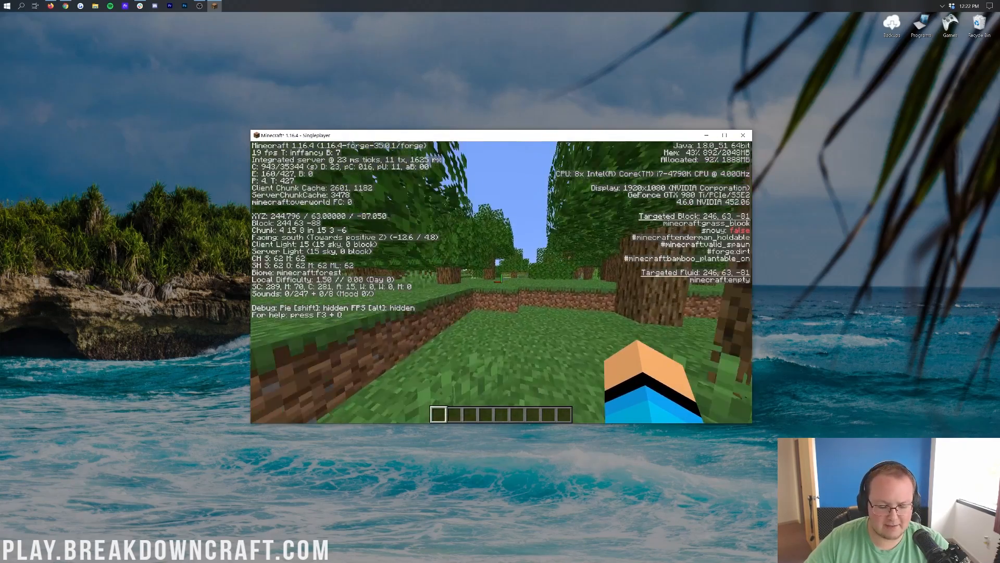
{"action": "key", "text": "F3"}
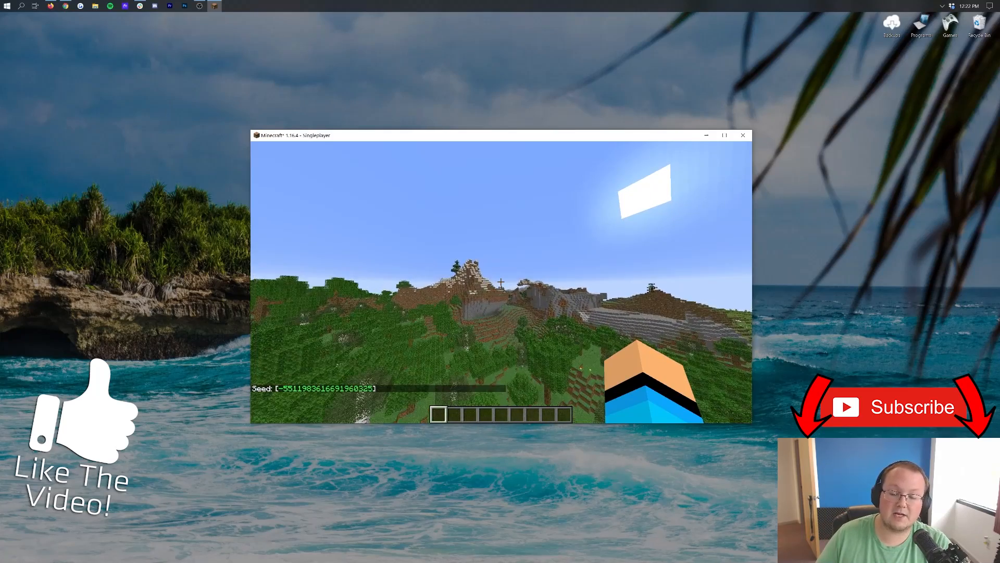
{"action": "key", "text": "Escape"}
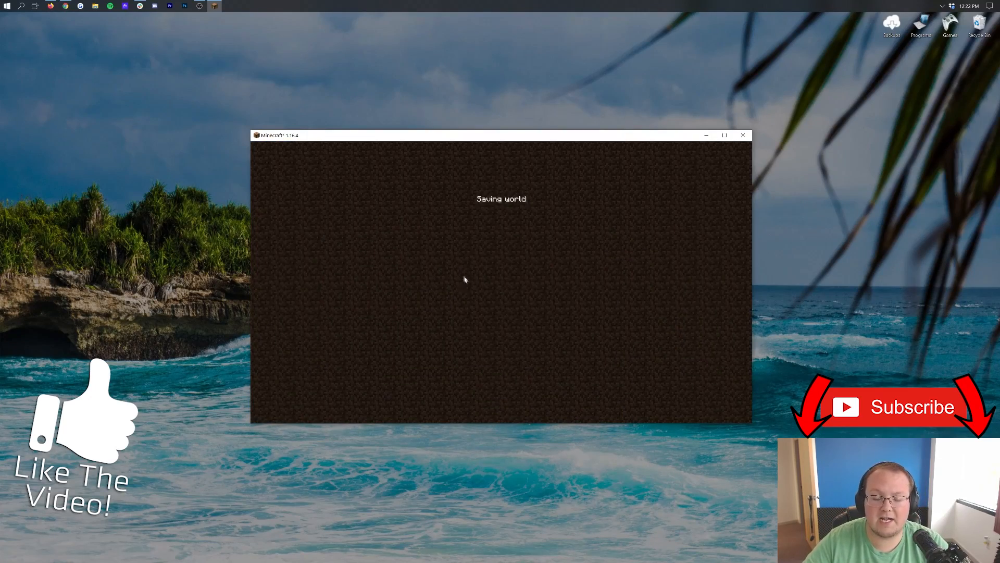